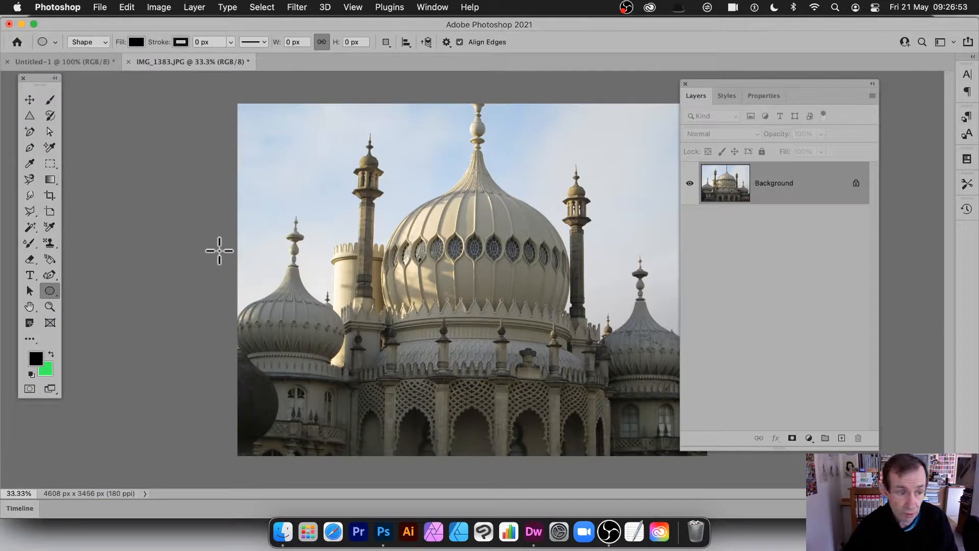
mouse_move(527, 359)
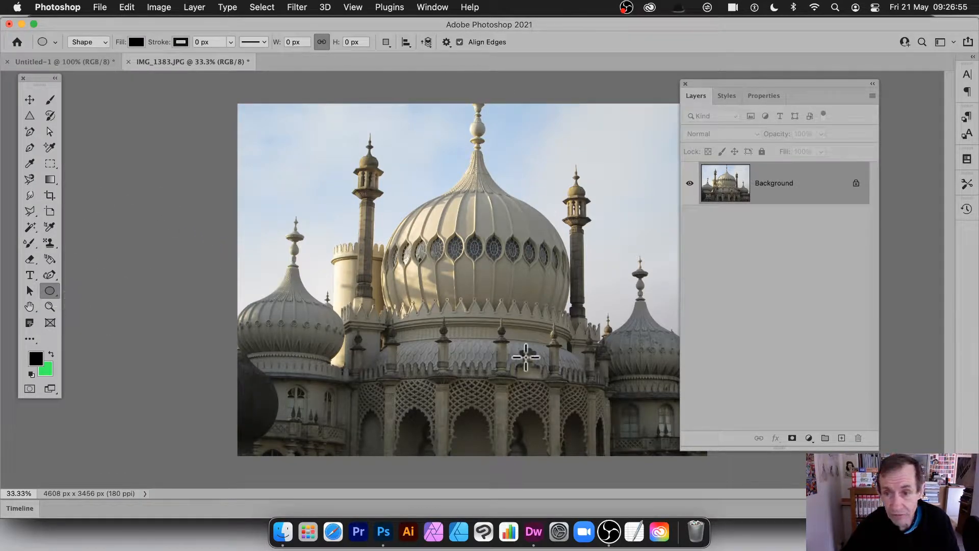
mouse_move(781, 55)
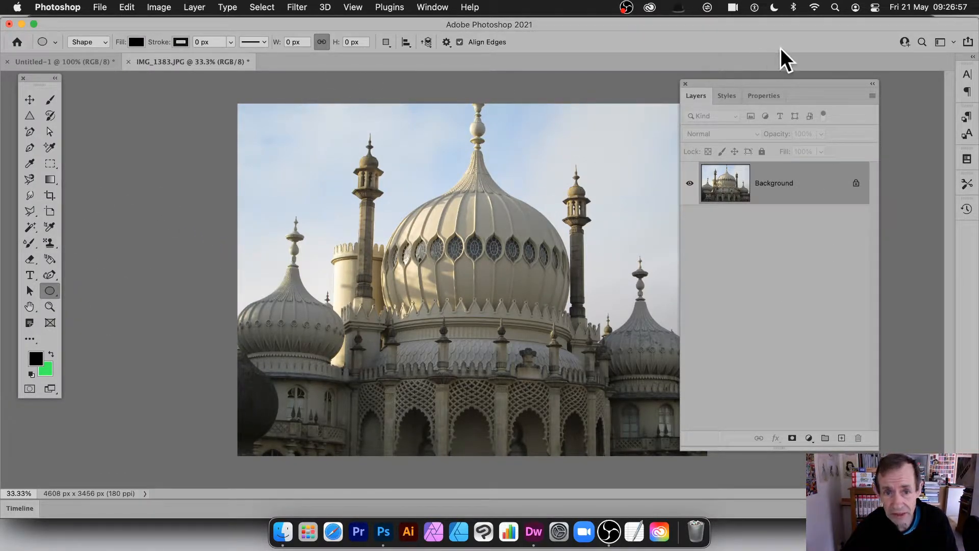
mouse_move(181, 17)
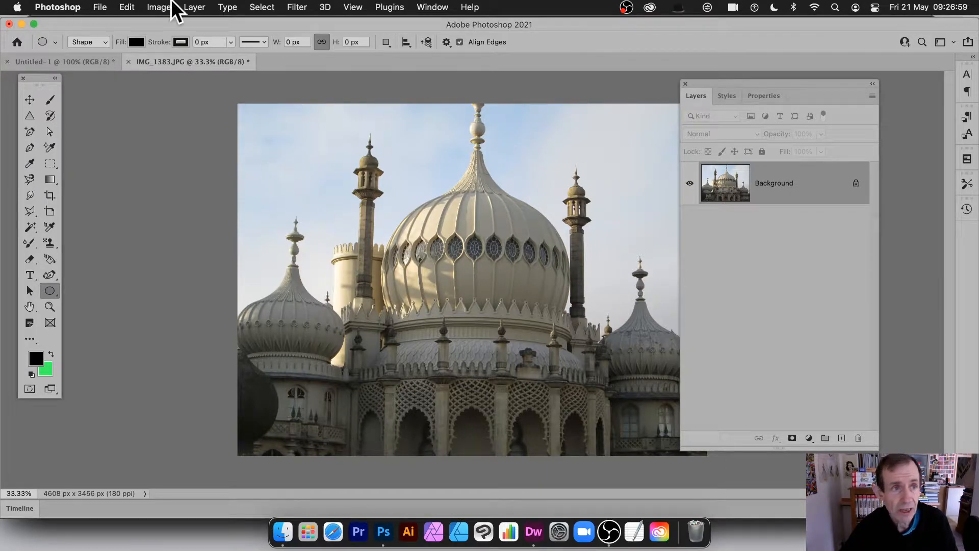
mouse_move(300, 9)
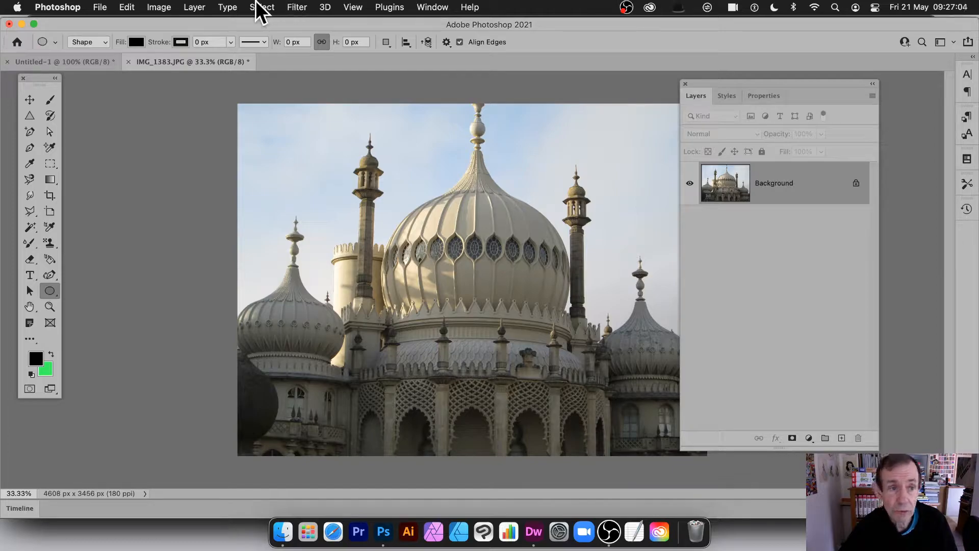
mouse_move(451, 147)
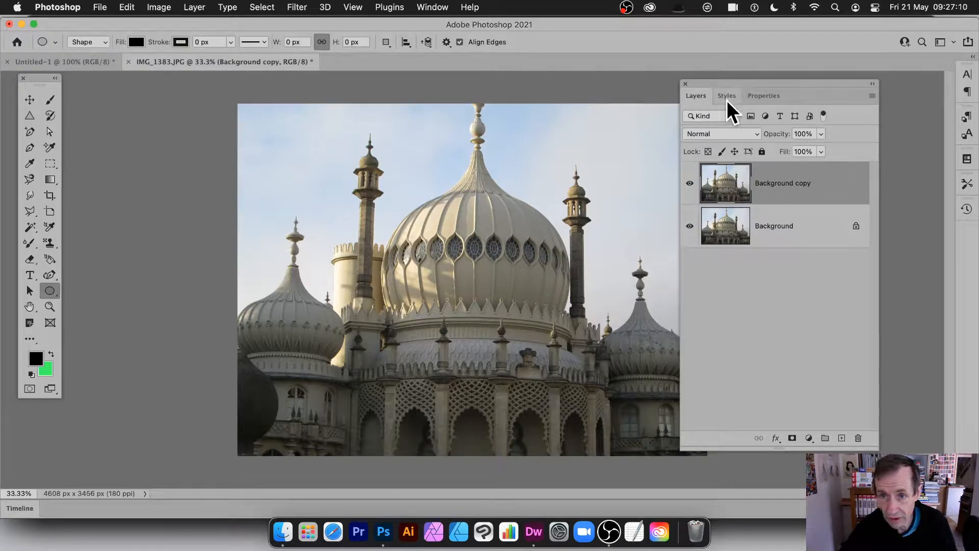
Step: Check the Window menu's panel list for Layers, then dismiss it unchanged
click(432, 7)
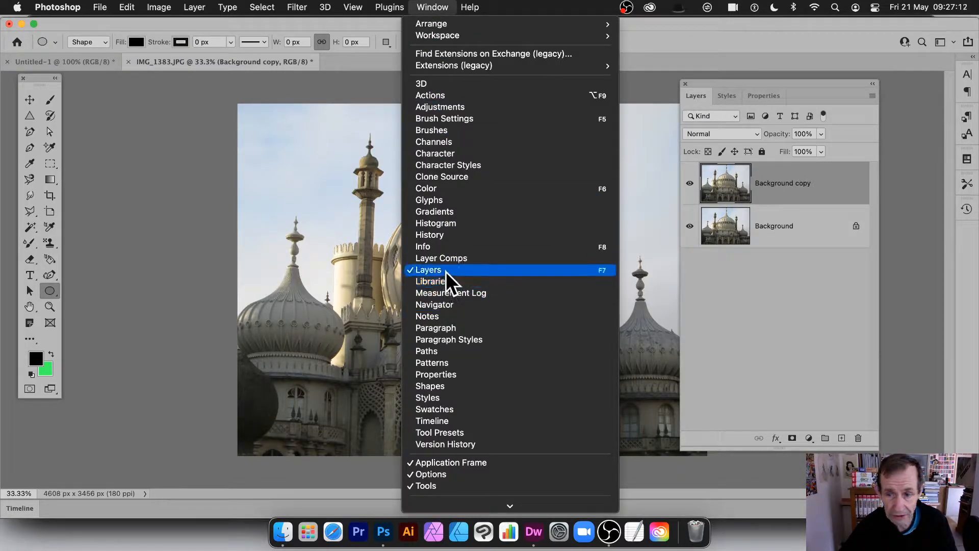
click(432, 269)
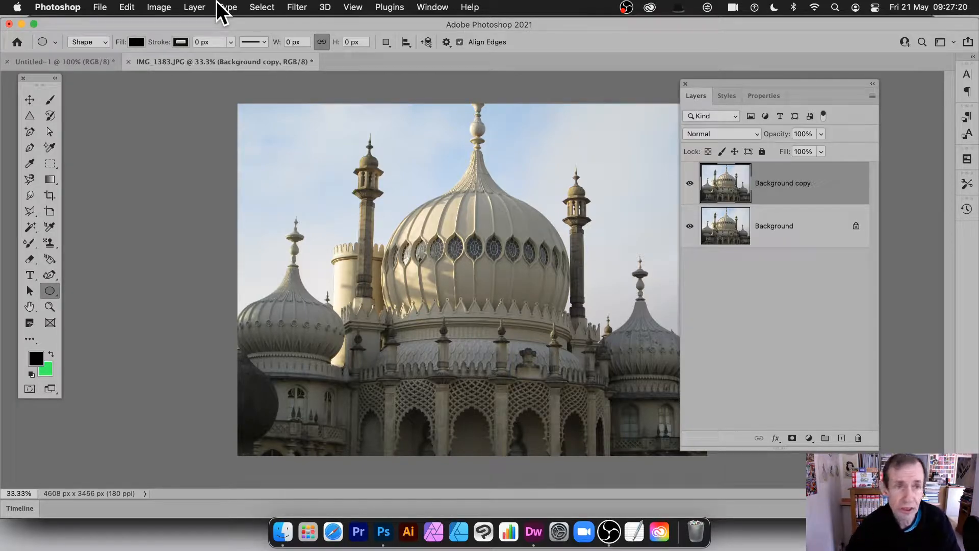
Step: Add Rectangle 1 over the dome and place it below Background copy in the layer stack
click(194, 7)
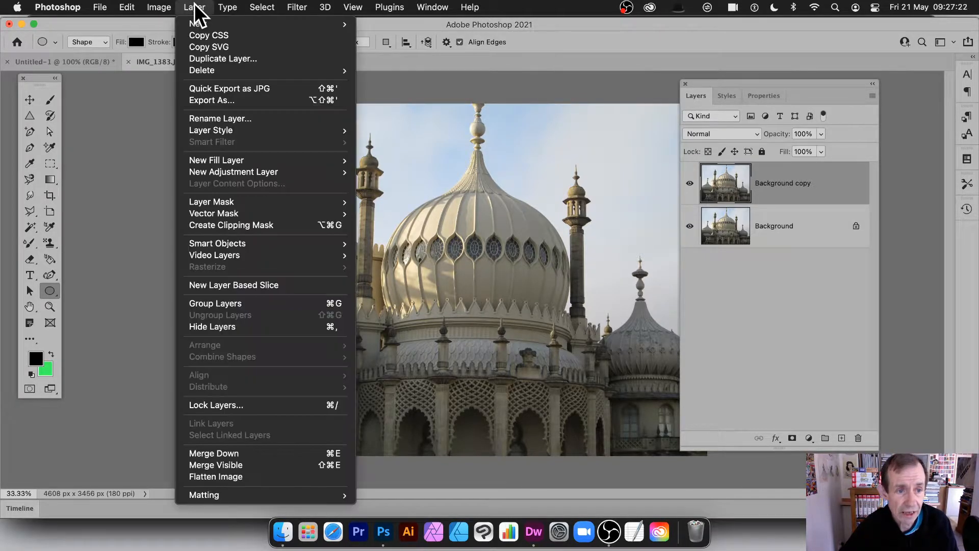
mouse_move(231, 253)
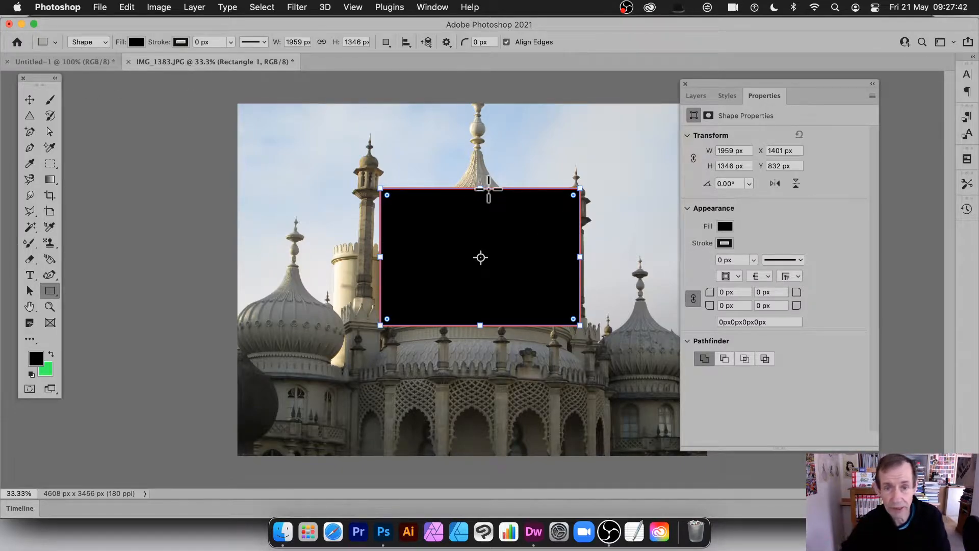
mouse_move(572, 281)
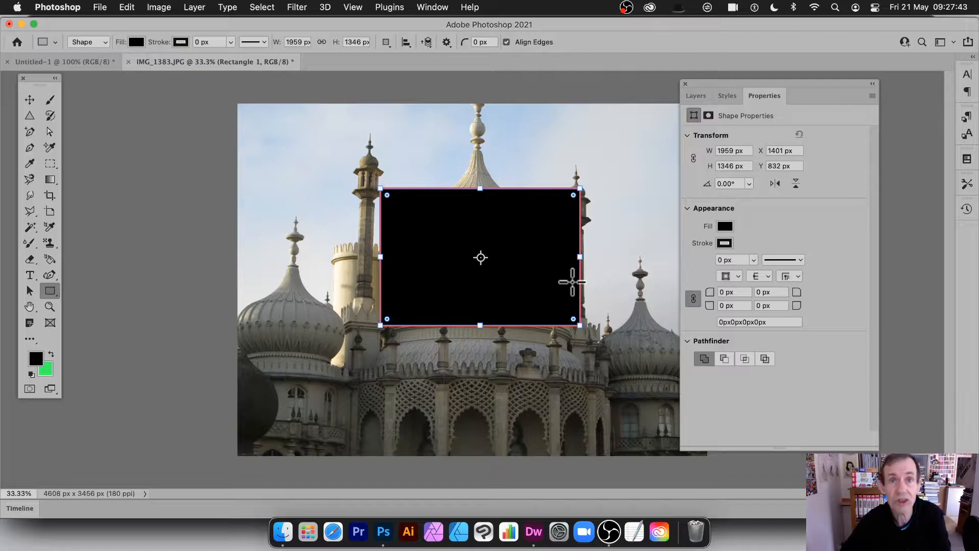
mouse_move(646, 258)
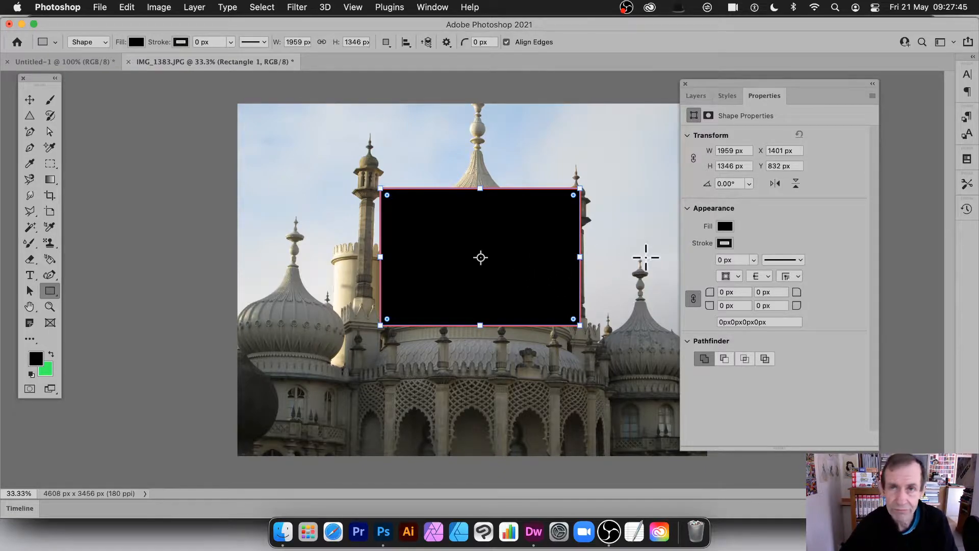
mouse_move(721, 99)
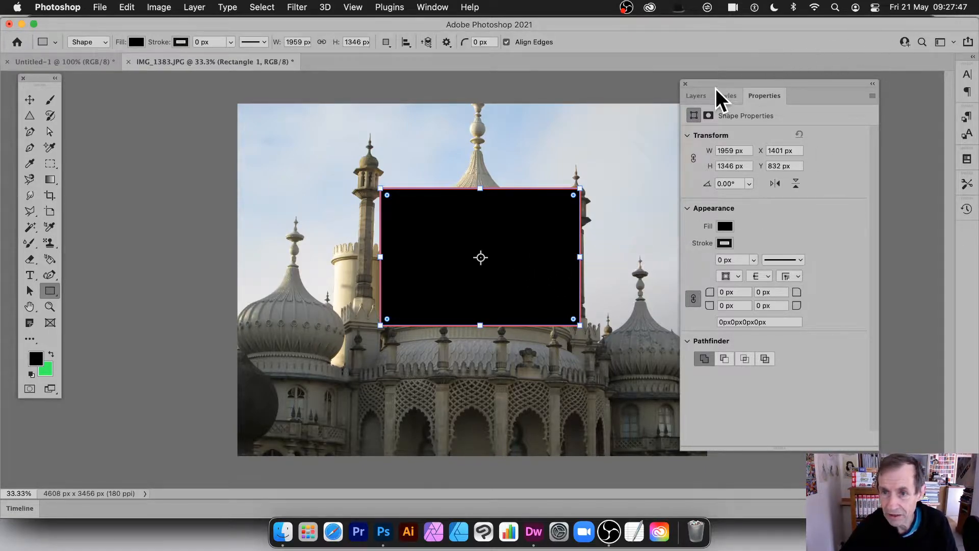
click(696, 96)
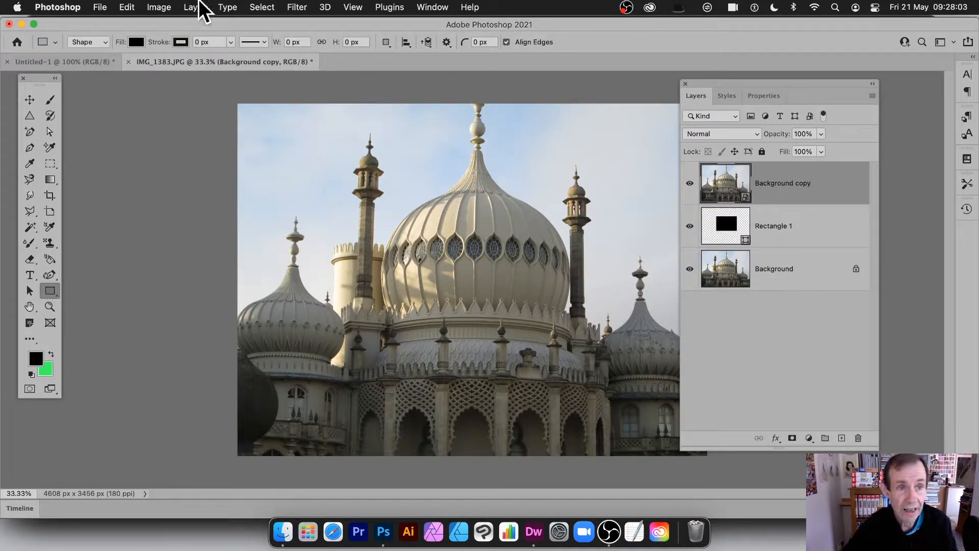
Step: Clip Background copy to Rectangle 1 and apply a Gaussian Blur of radius about 34.6
click(193, 7)
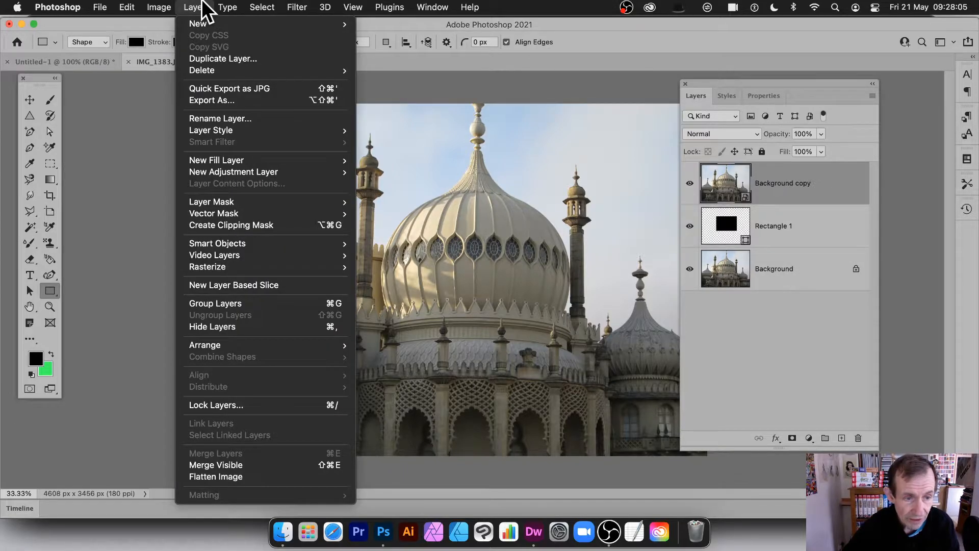
mouse_move(241, 225)
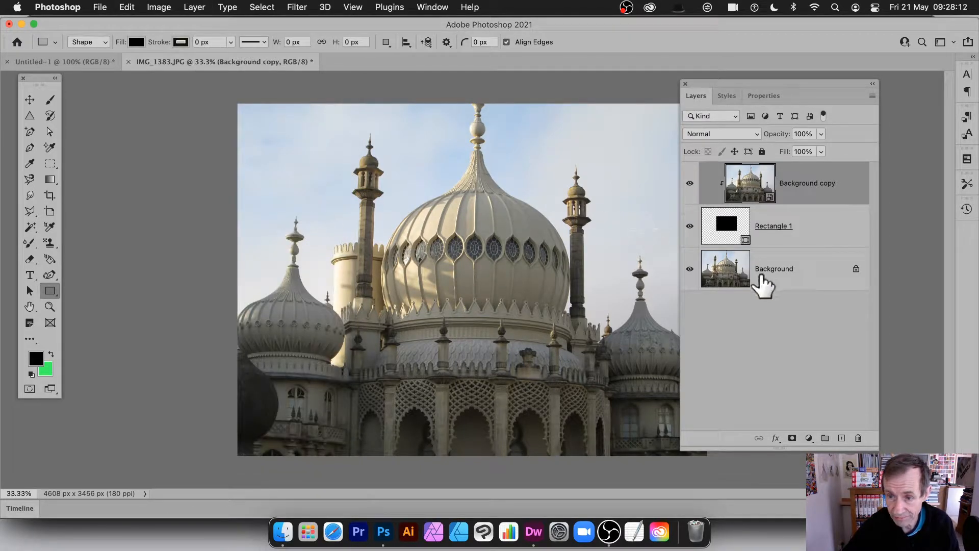
mouse_move(763, 192)
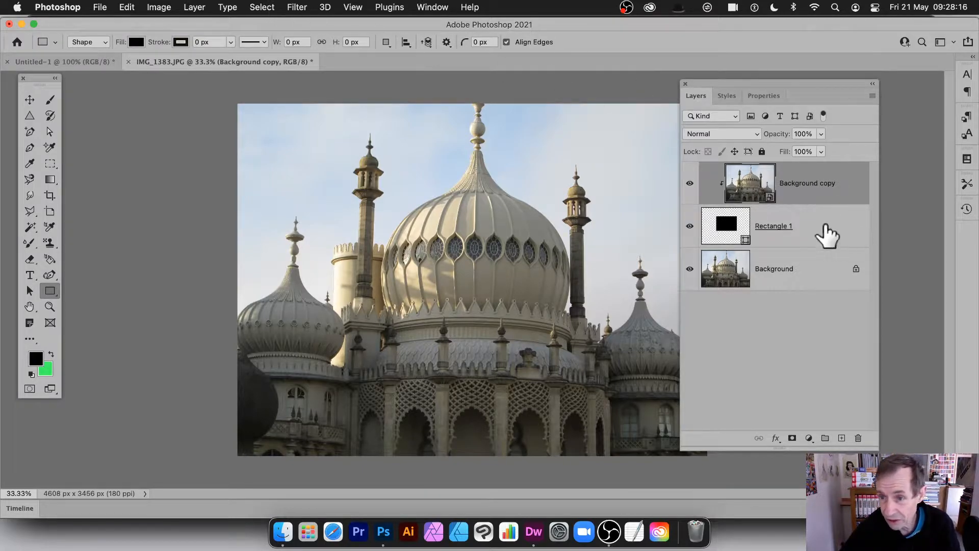
click(296, 7)
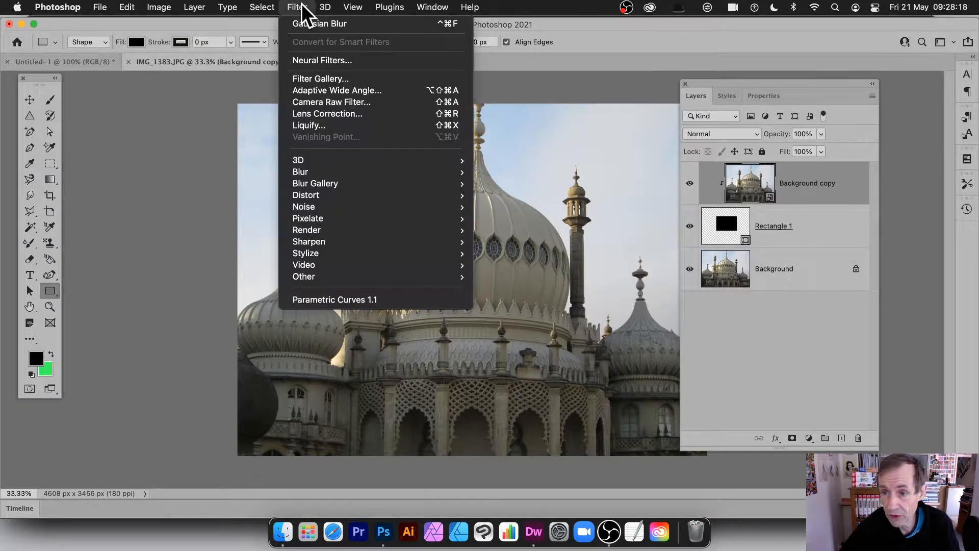
click(325, 7)
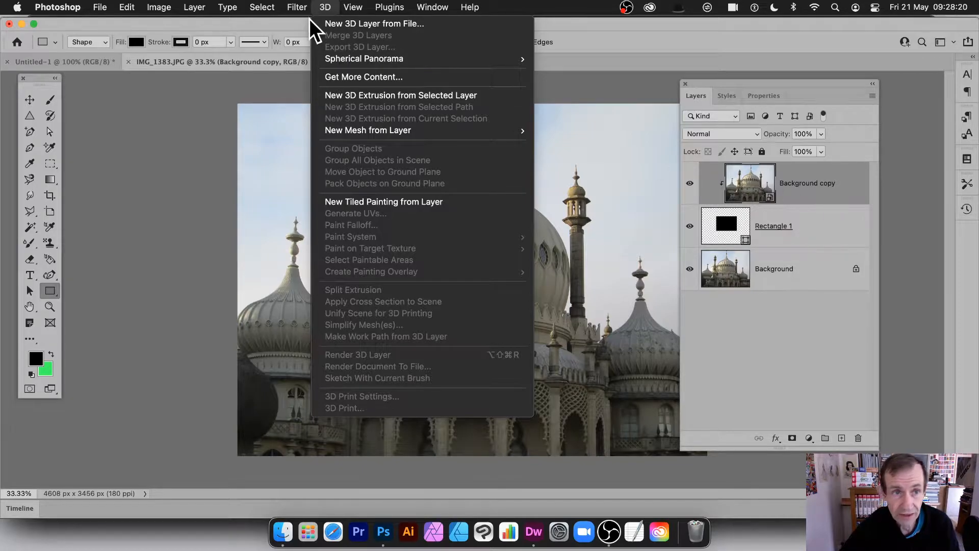
click(297, 7)
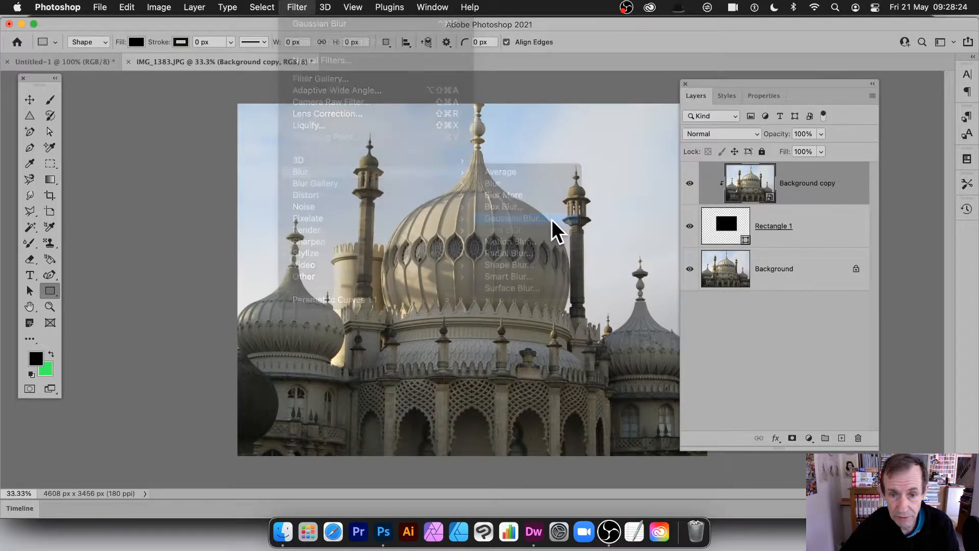
click(512, 217)
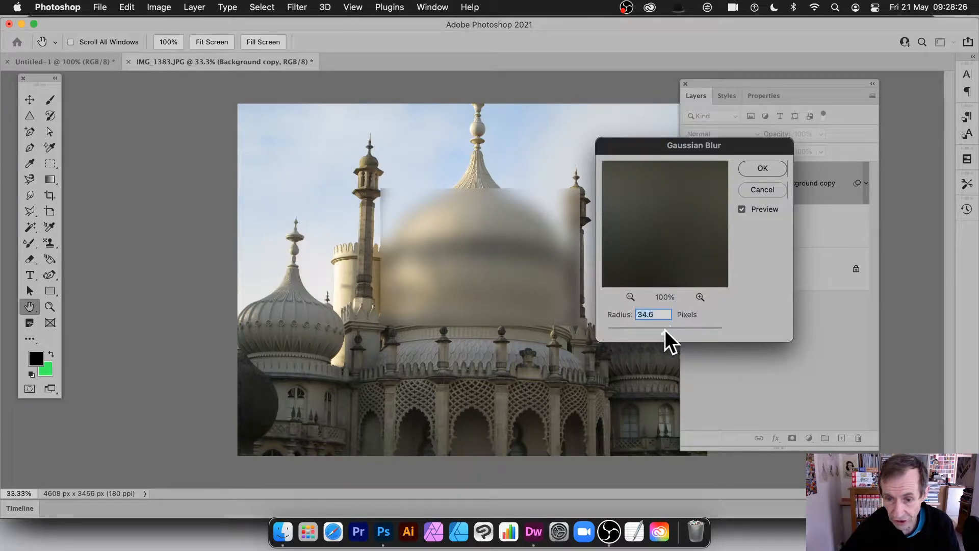
click(762, 169)
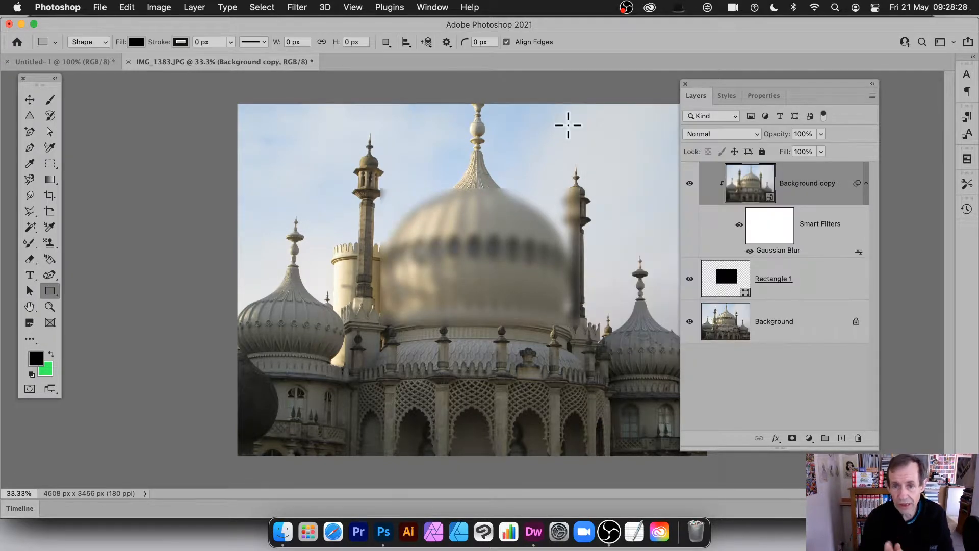
mouse_move(883, 172)
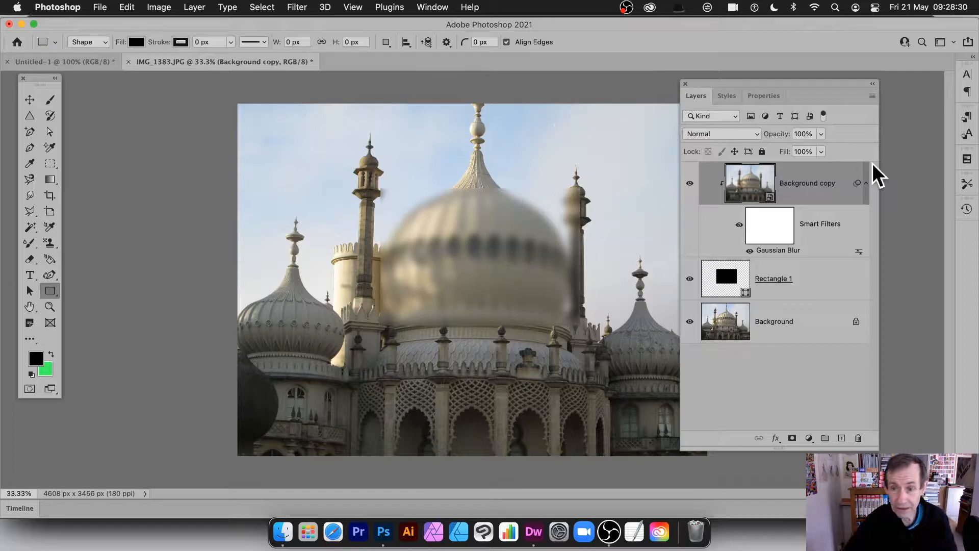
Step: Free Transform Rectangle 1 into a narrow, tall box over the central spire
click(773, 278)
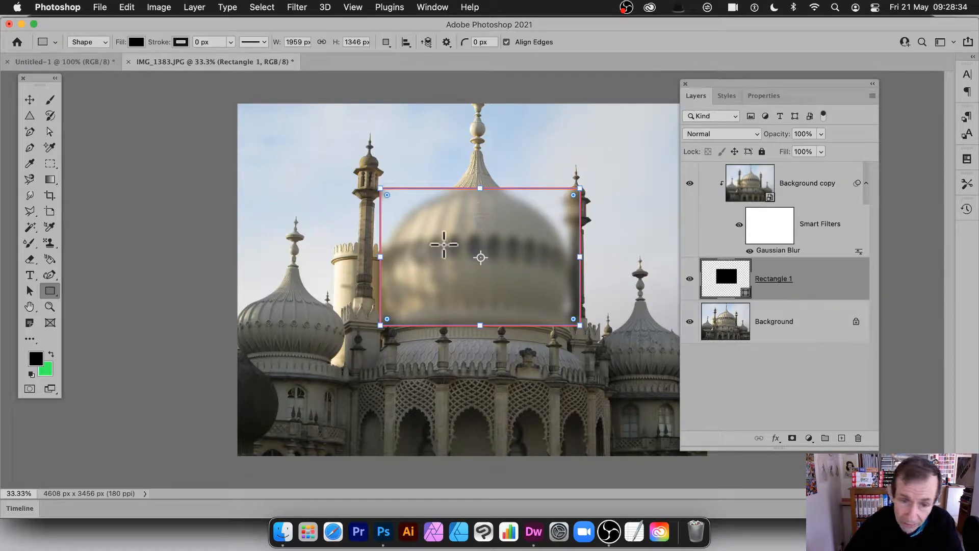
click(30, 99)
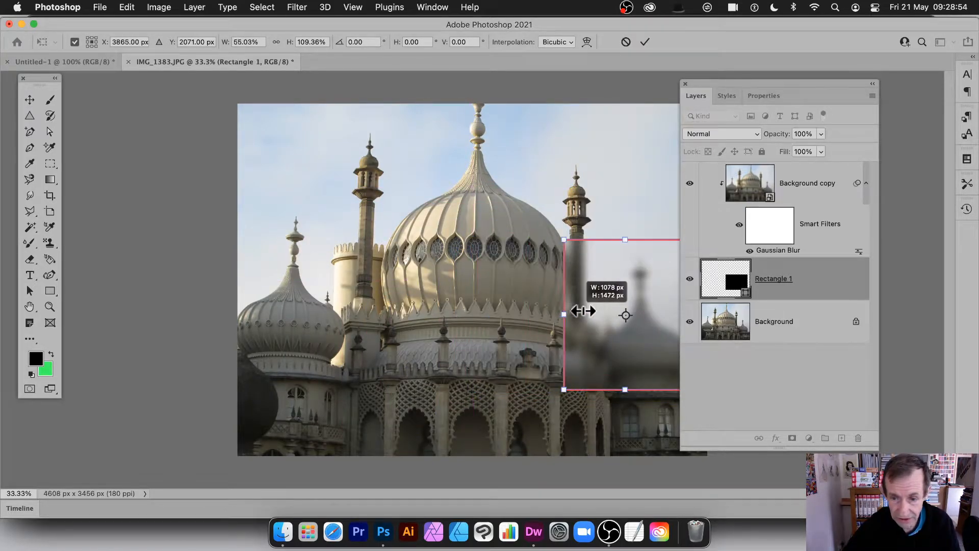
drag(625, 311, 472, 190)
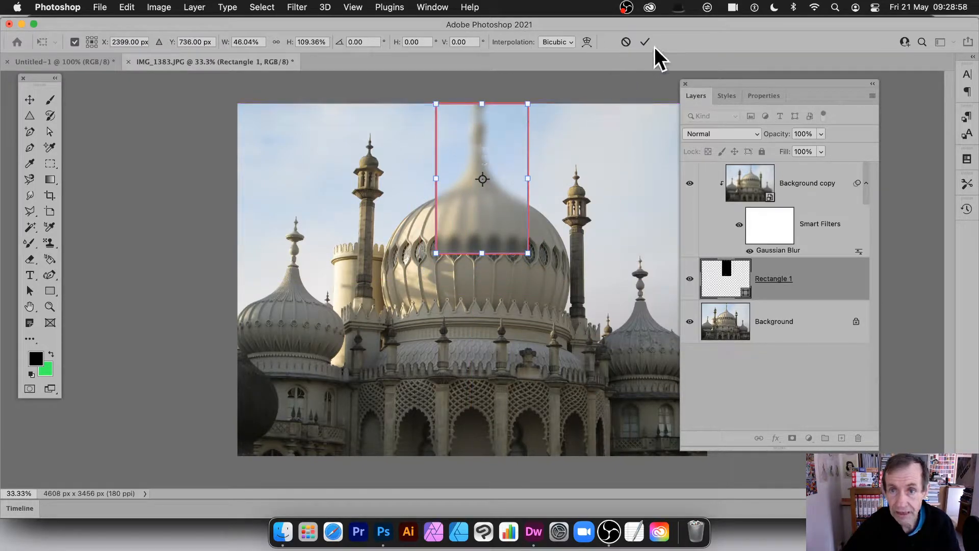
click(646, 42)
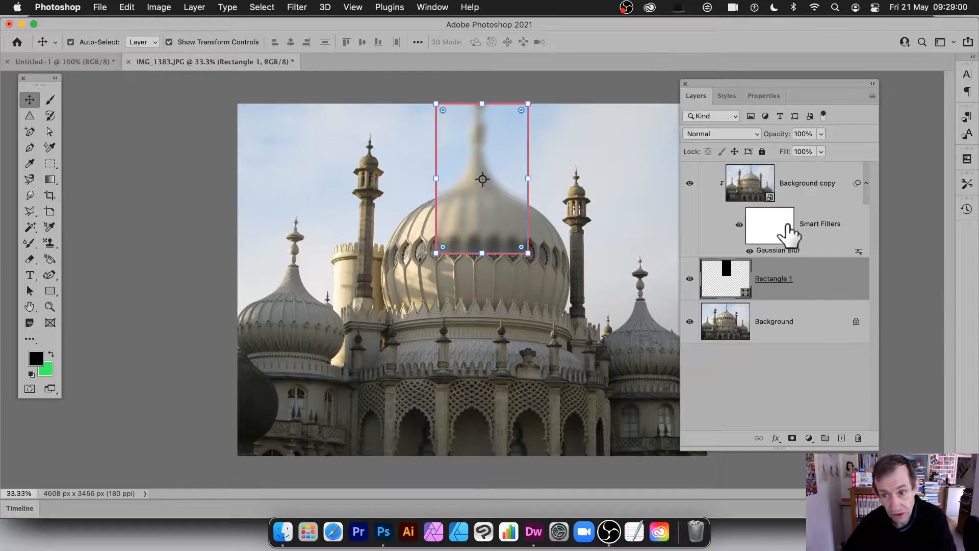
mouse_move(533, 197)
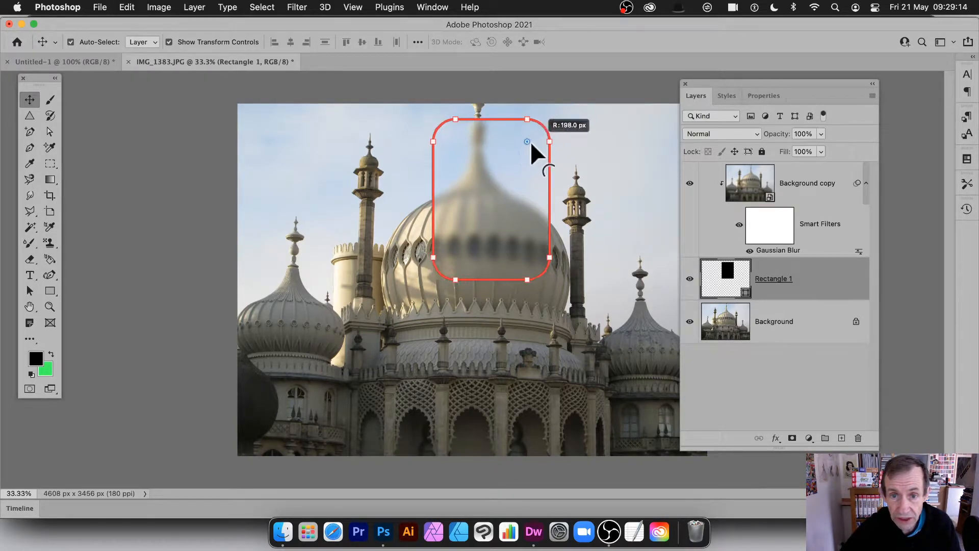
Step: Round the rectangle's corners strongly and widen it over the right-hand minaret
drag(528, 142, 516, 152)
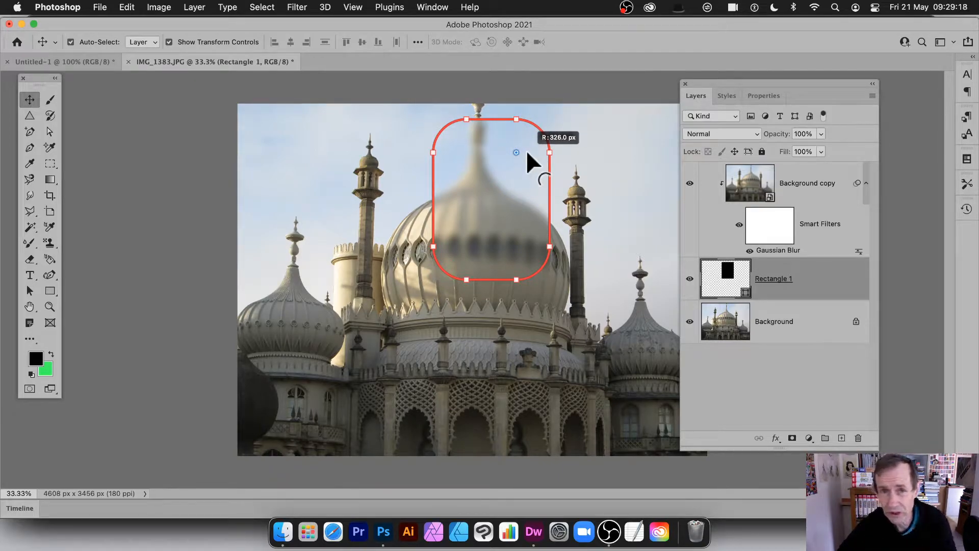
drag(516, 153, 520, 149)
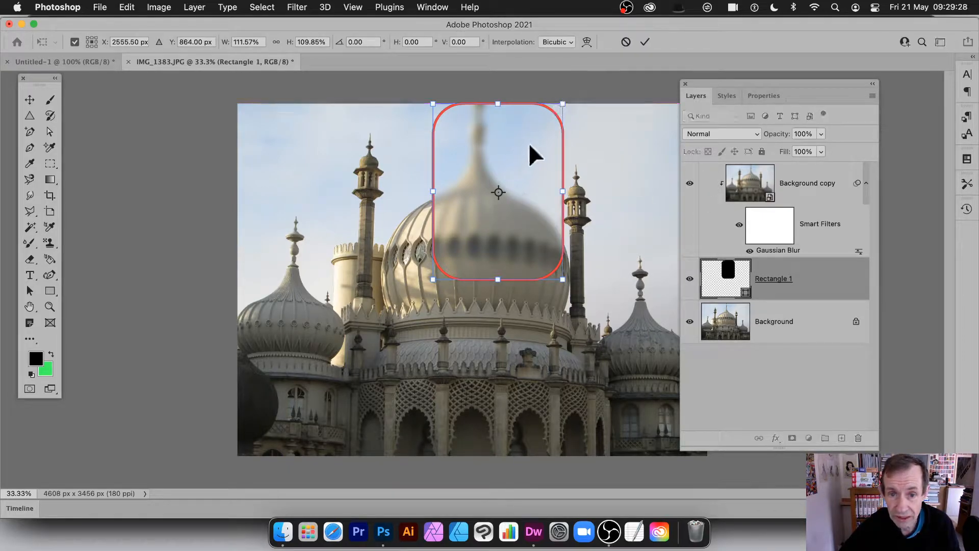
drag(497, 192, 570, 241)
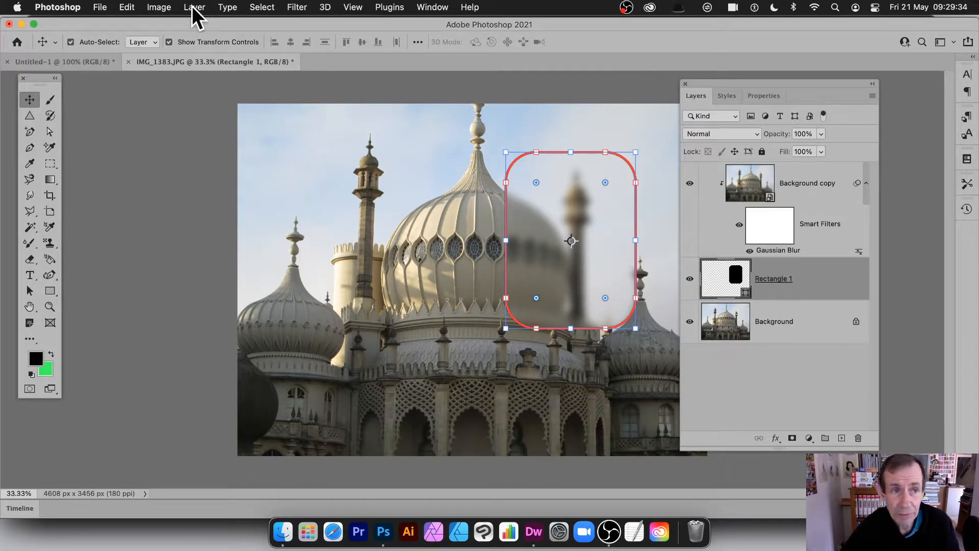
Step: Apply an Inner Bevel & Emboss with Drop Shadow to the bubble shape
click(195, 7)
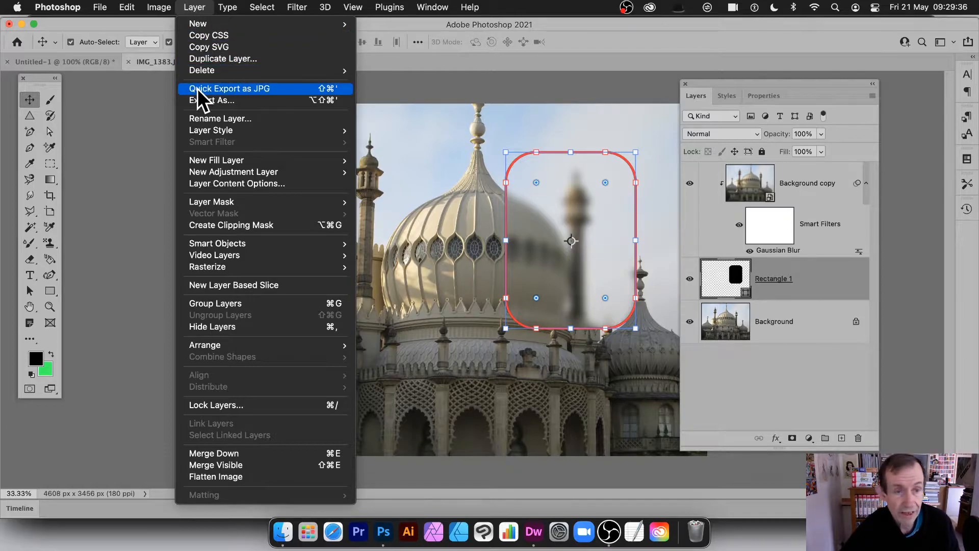
mouse_move(220, 130)
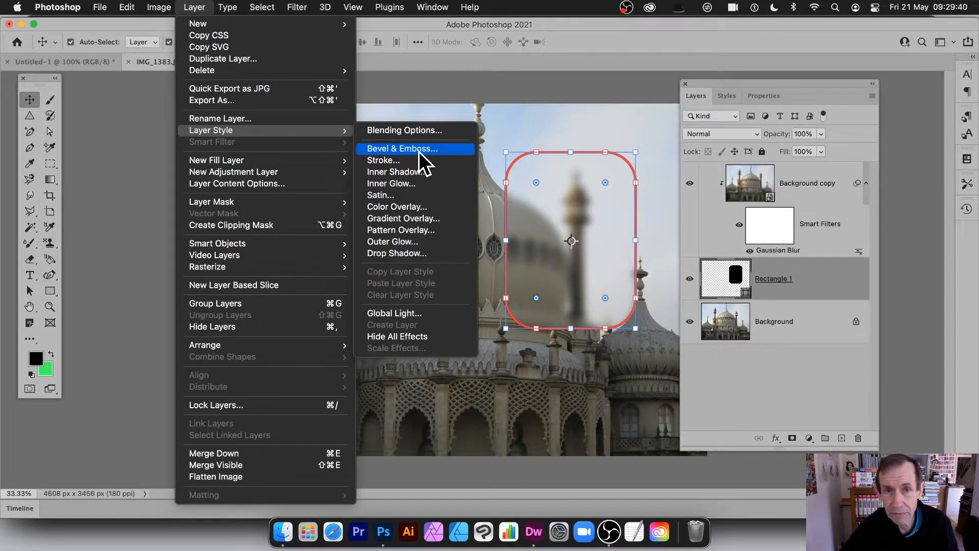
click(401, 148)
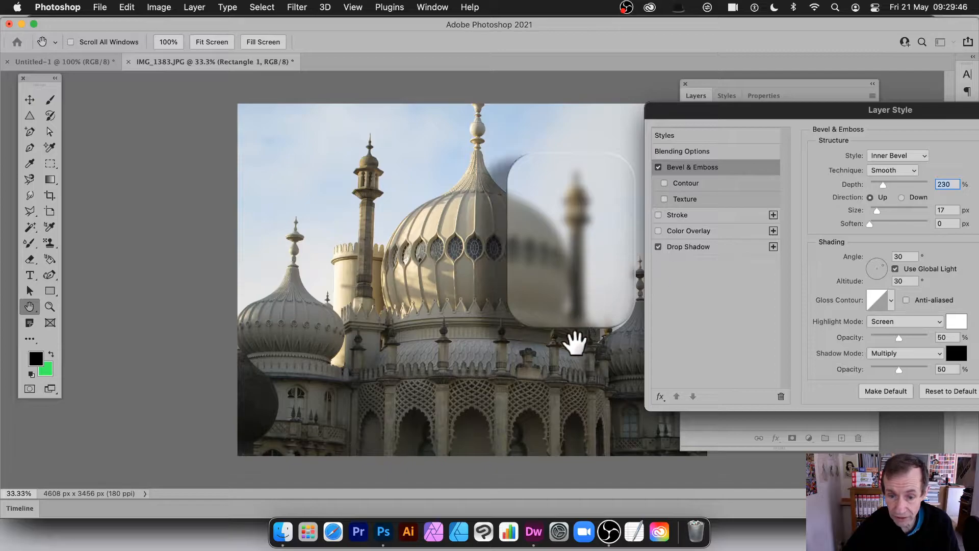
mouse_move(577, 175)
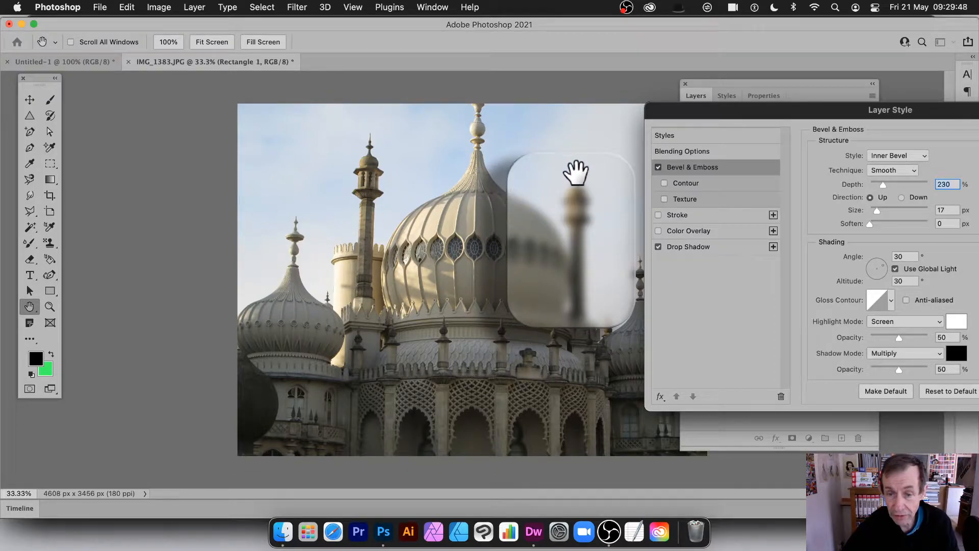
drag(891, 110, 726, 101)
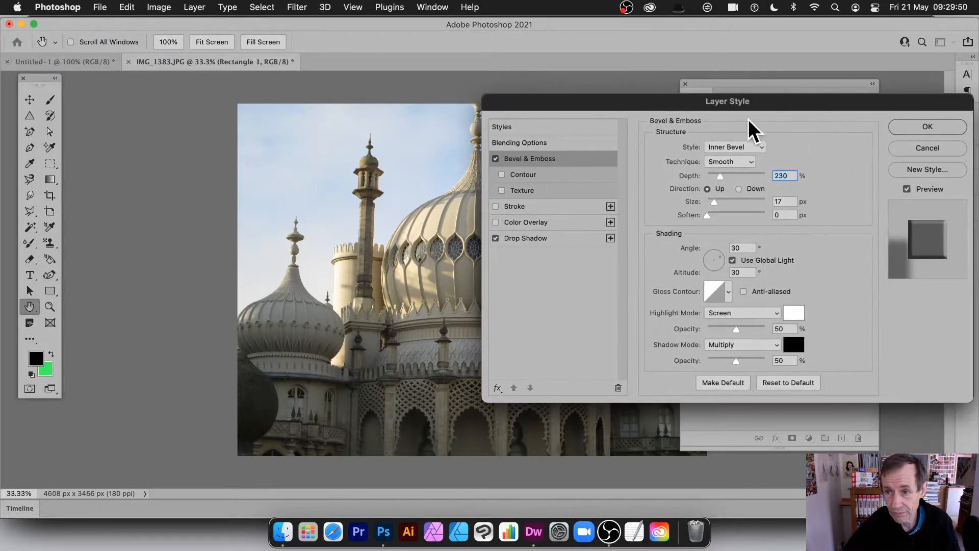
click(927, 127)
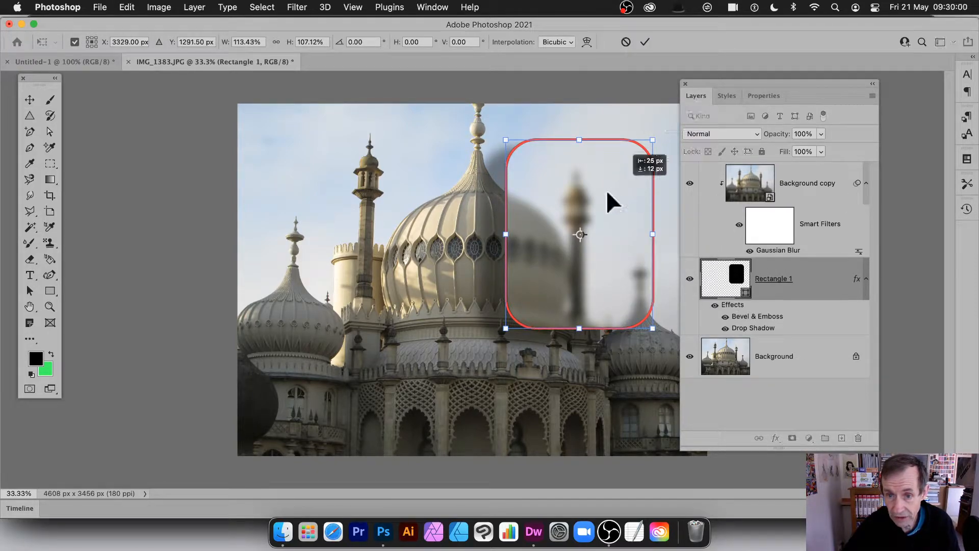
Step: Move the bubble over the central dome and reshape it into a tall, narrow pill
drag(579, 234, 473, 234)
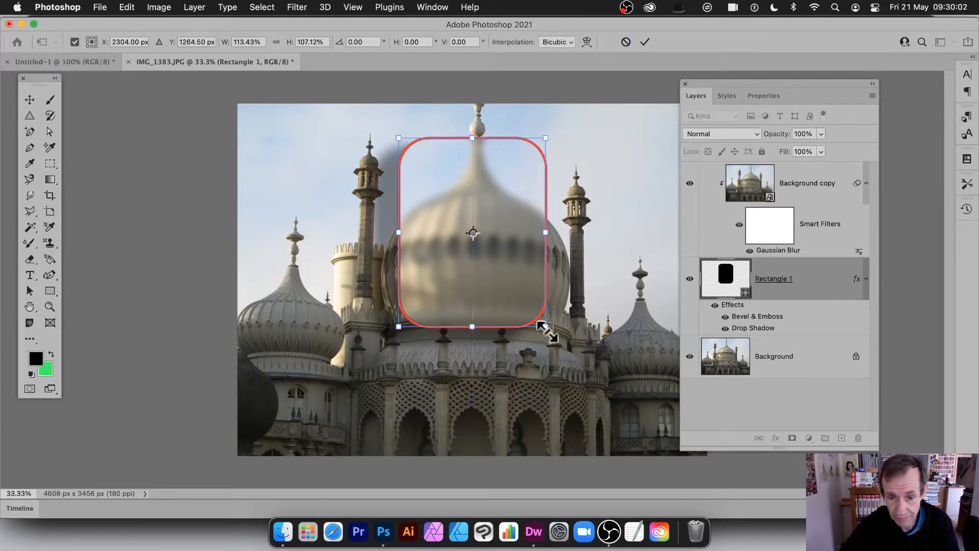
drag(545, 328, 500, 348)
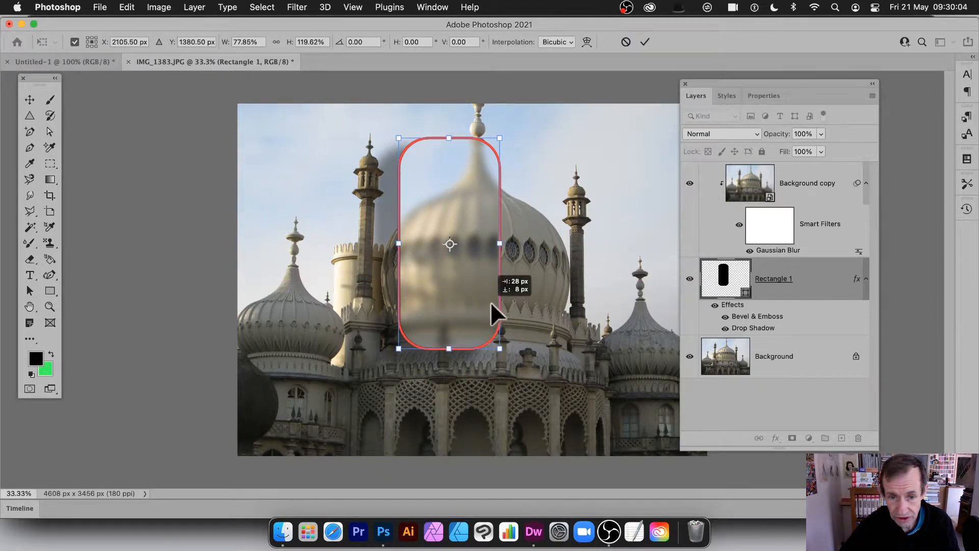
click(645, 42)
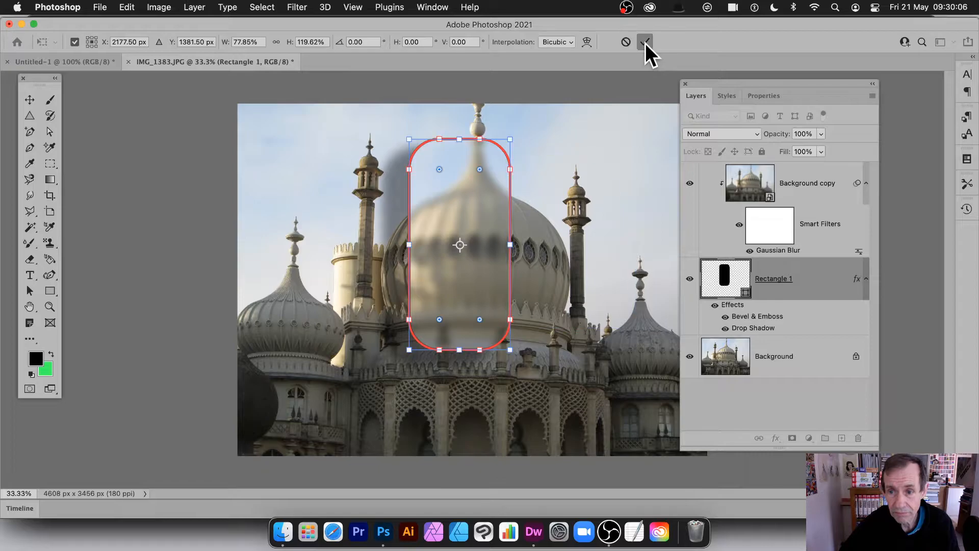
Step: Drag a corner anchor into a hooked outline and move the shape over the left minaret
click(644, 42)
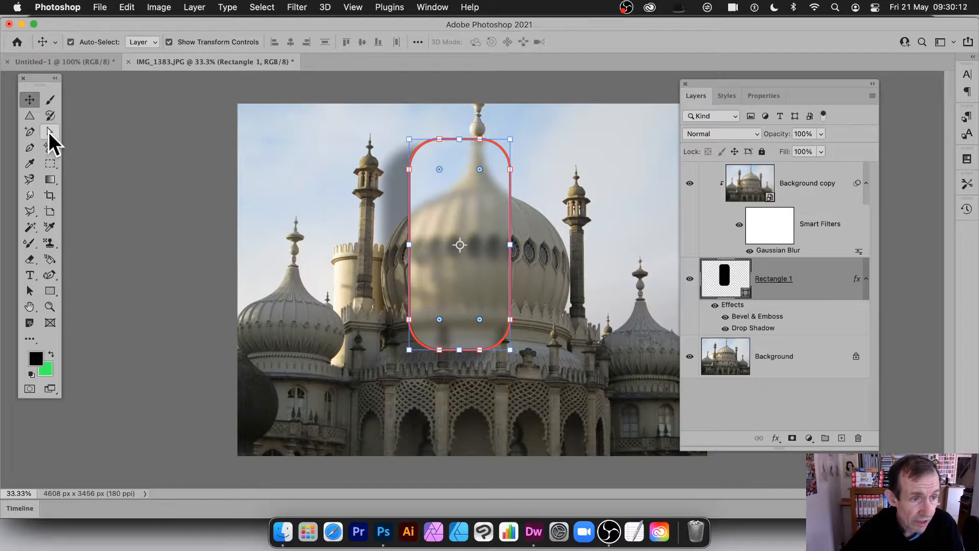
click(50, 131)
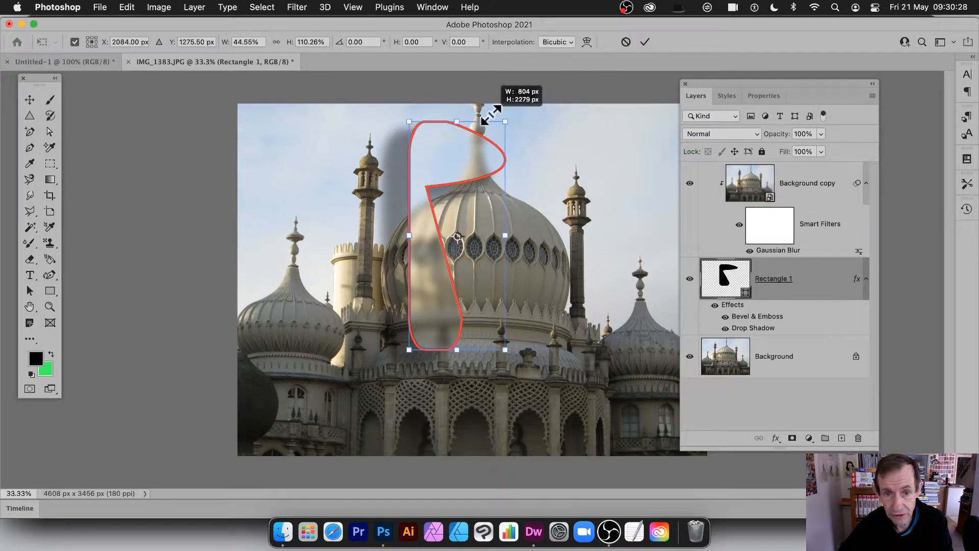
drag(456, 236, 538, 316)
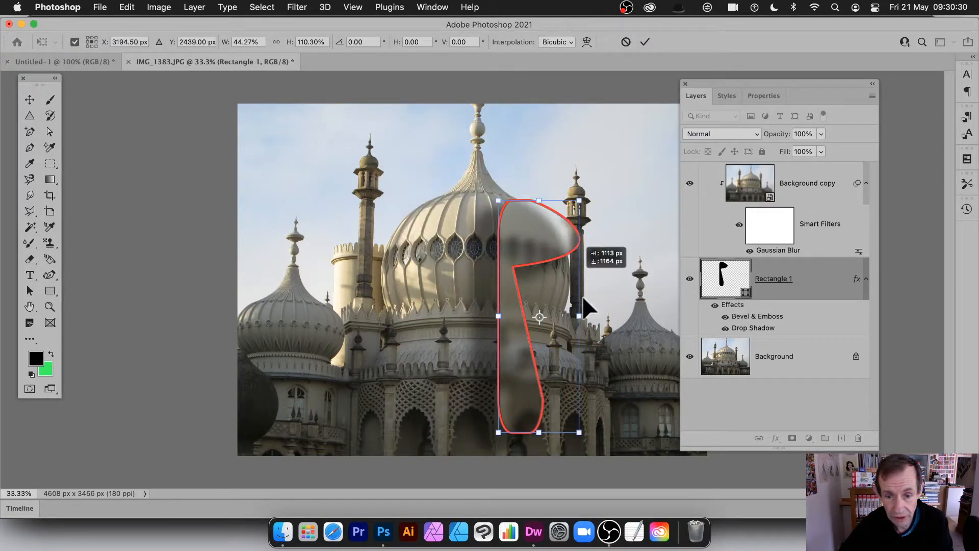
drag(539, 316, 365, 261)
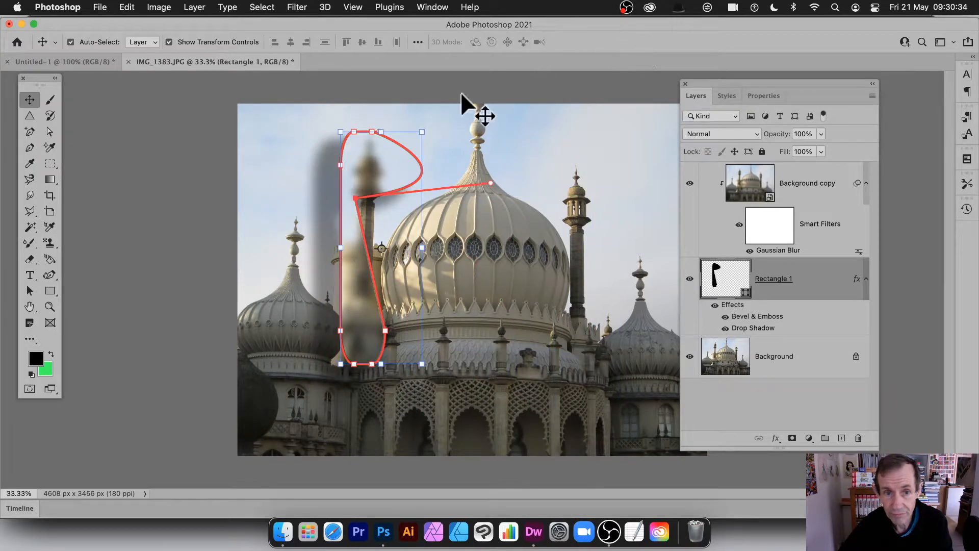
mouse_move(16, 66)
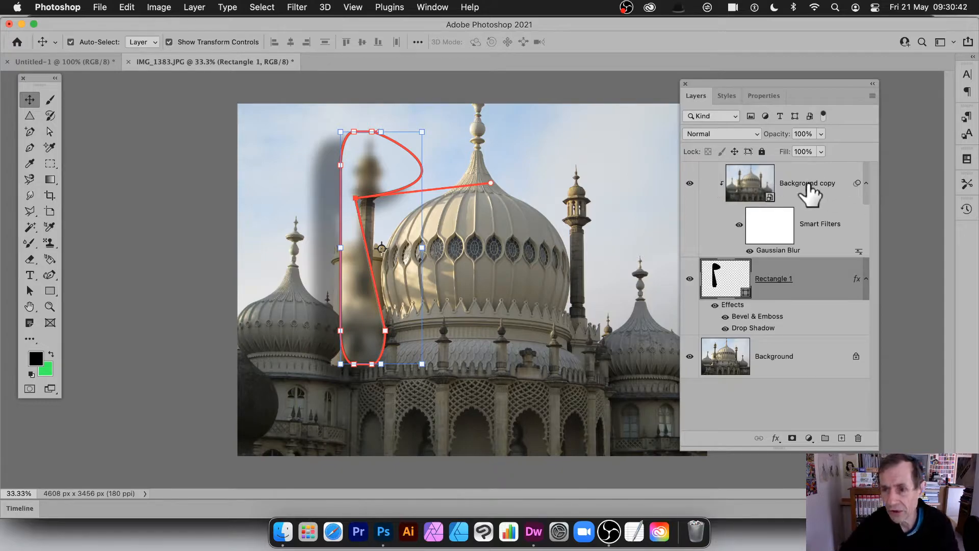
Step: Group Background copy and Rectangle 1 into Group 1
click(808, 183)
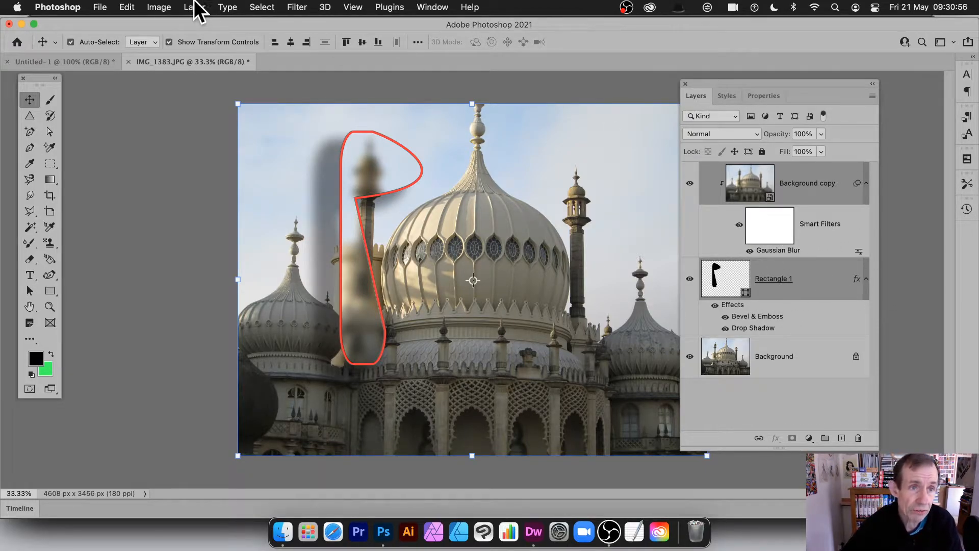
click(192, 7)
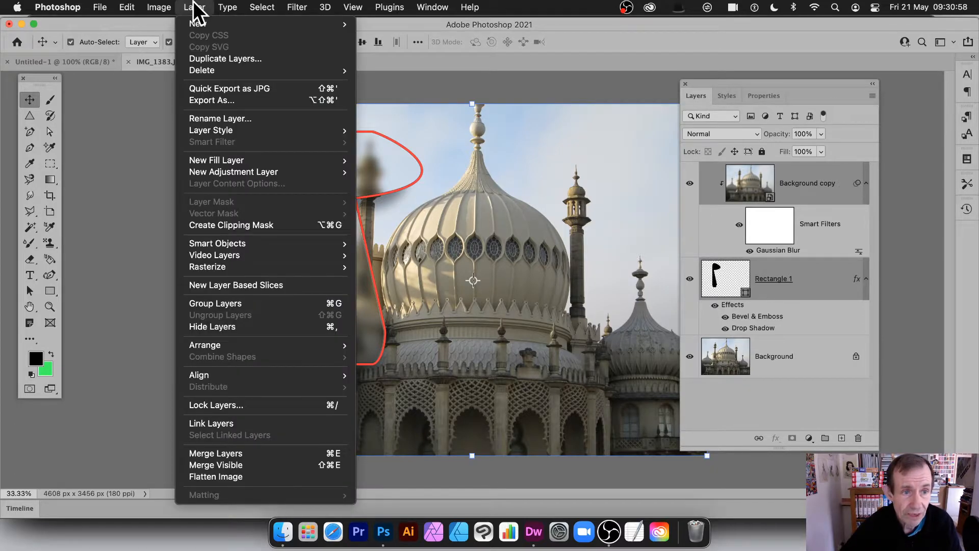
mouse_move(215, 303)
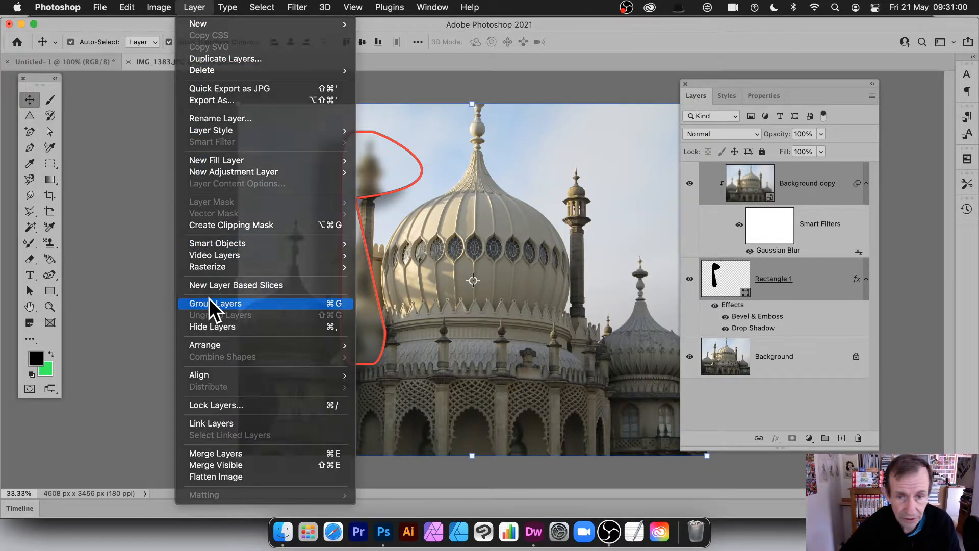
click(216, 304)
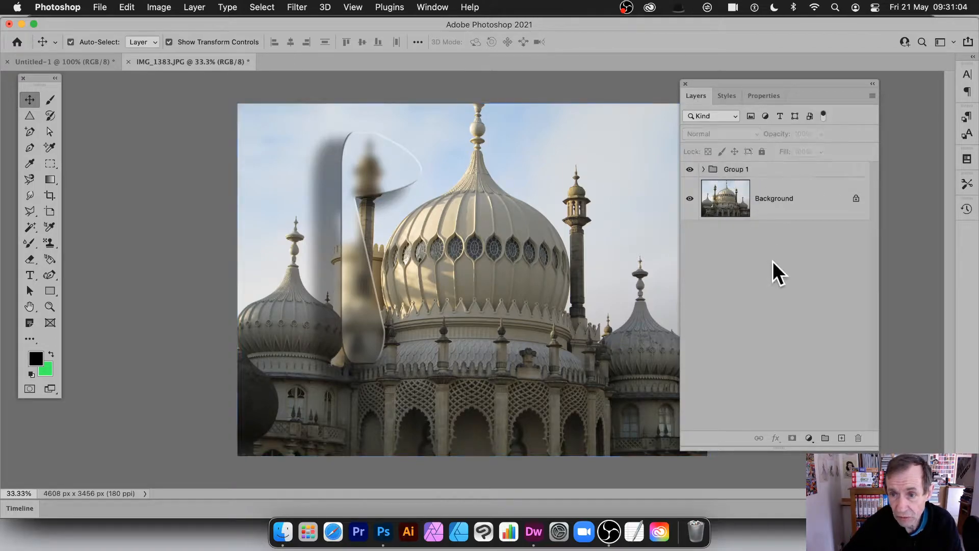
Step: Duplicate Group 1 to create Group 1 copy
click(736, 169)
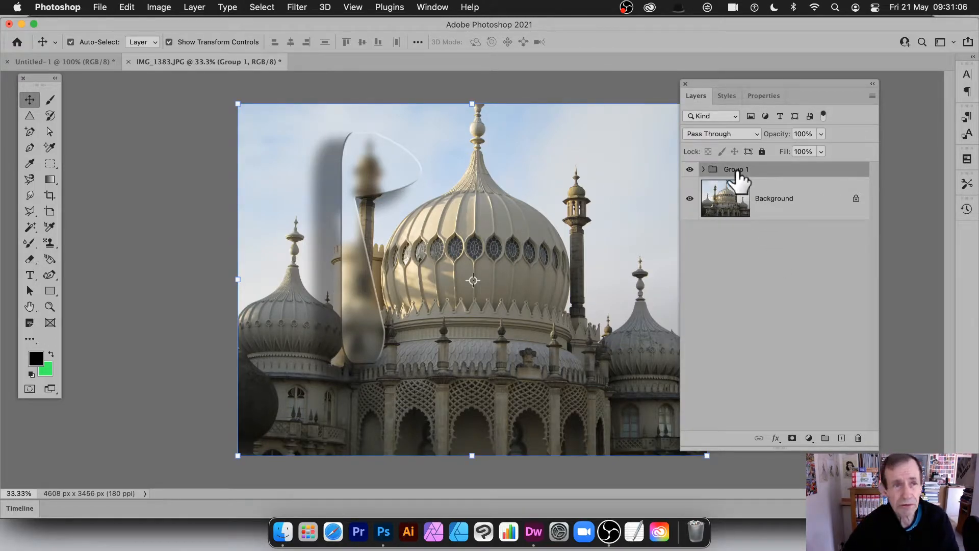
click(194, 8)
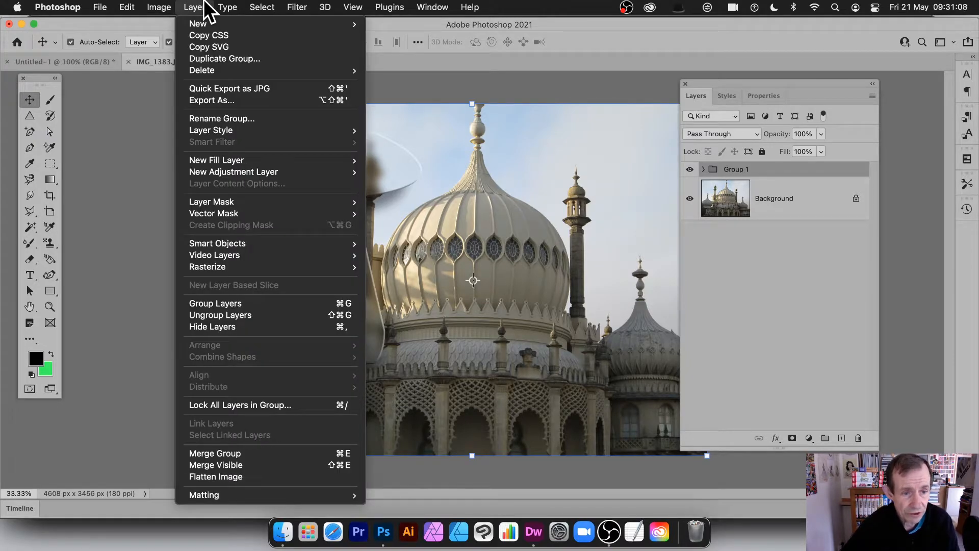
mouse_move(219, 68)
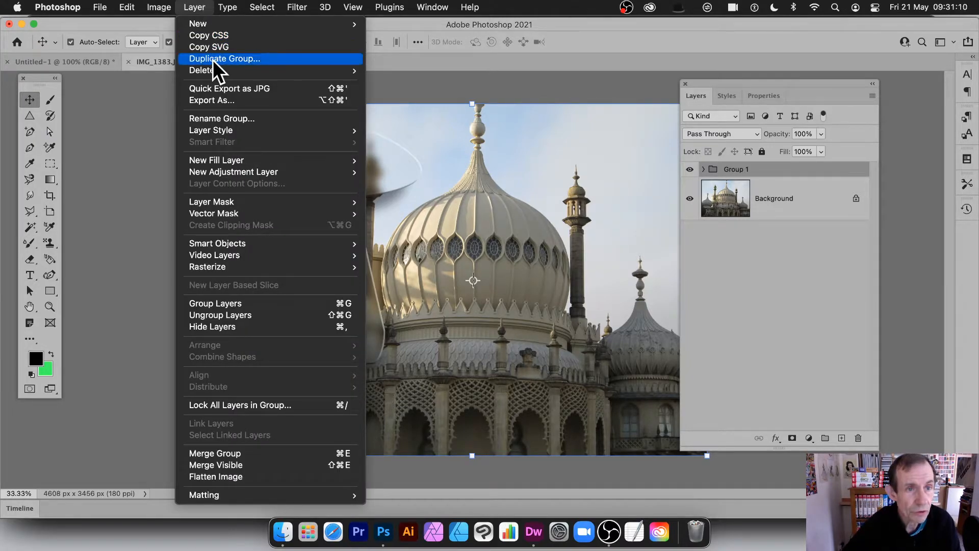
click(225, 59)
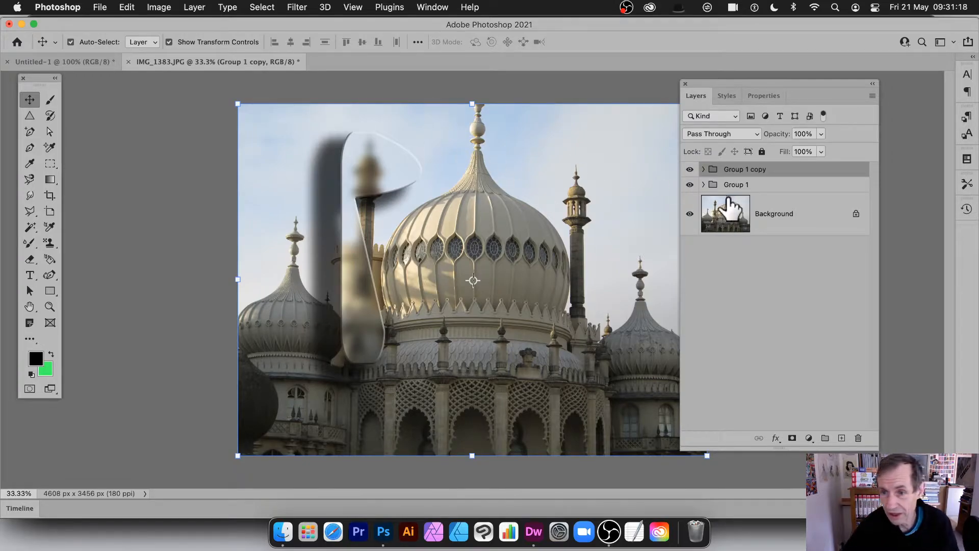
click(705, 169)
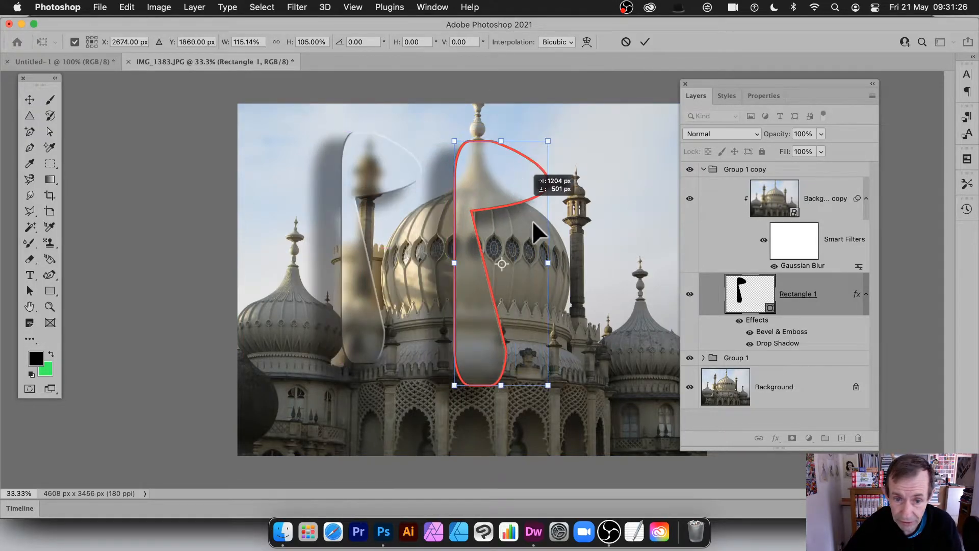
Step: Move the copied bubble right, rotate it about -65° and enlarge it across the upper right
drag(499, 263, 592, 321)
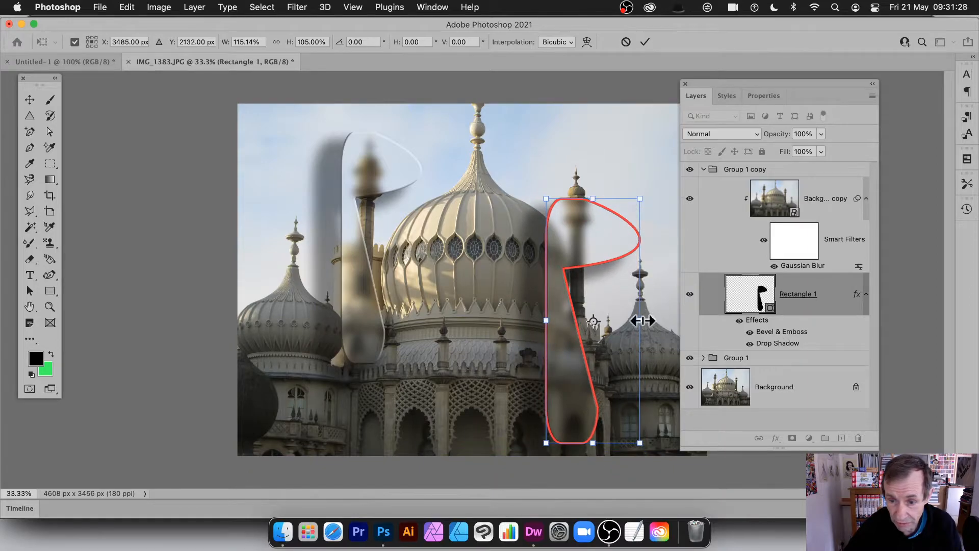
drag(638, 320, 593, 320)
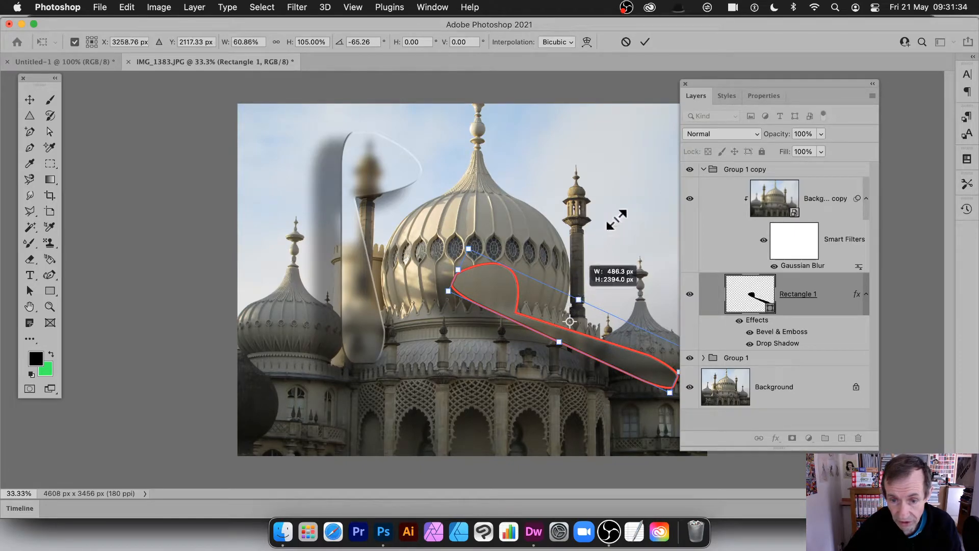
drag(617, 217, 841, 33)
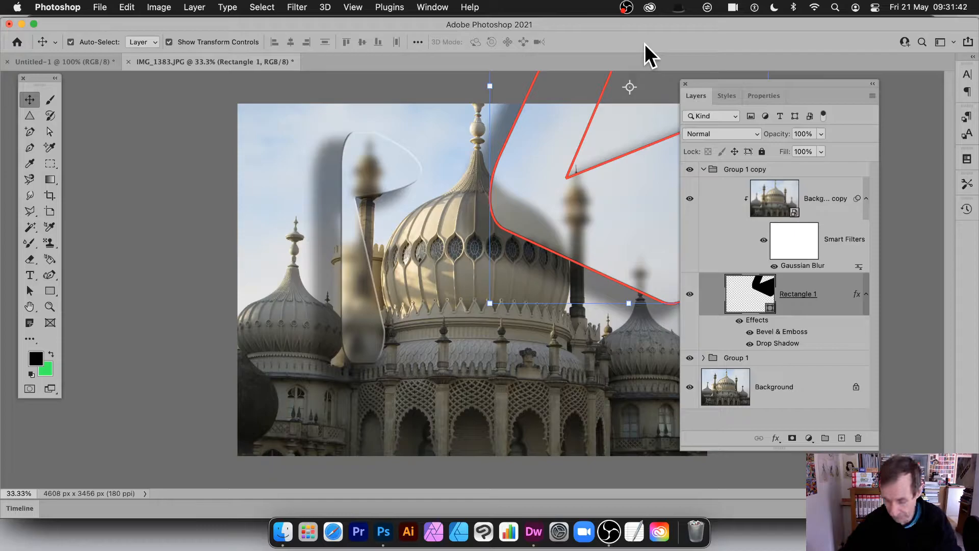
click(100, 7)
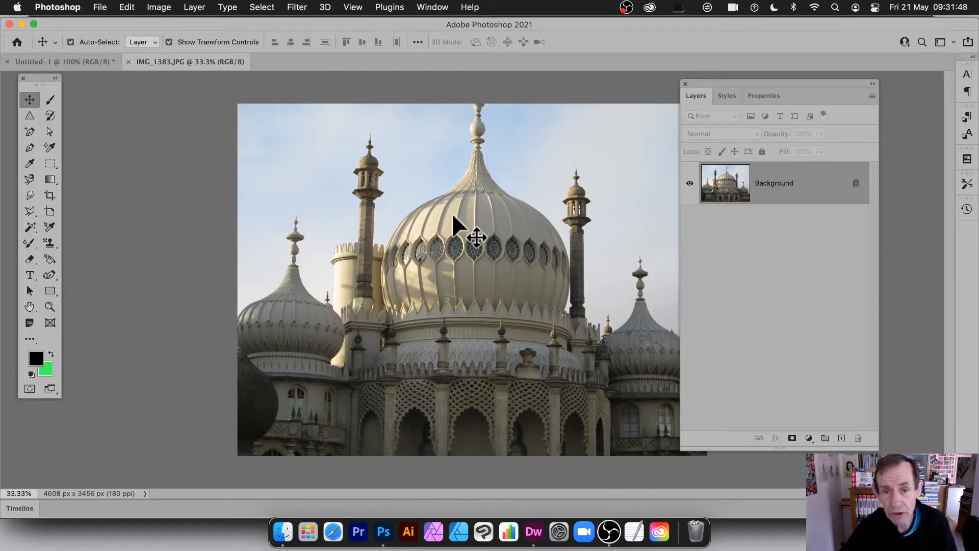
mouse_move(450, 241)
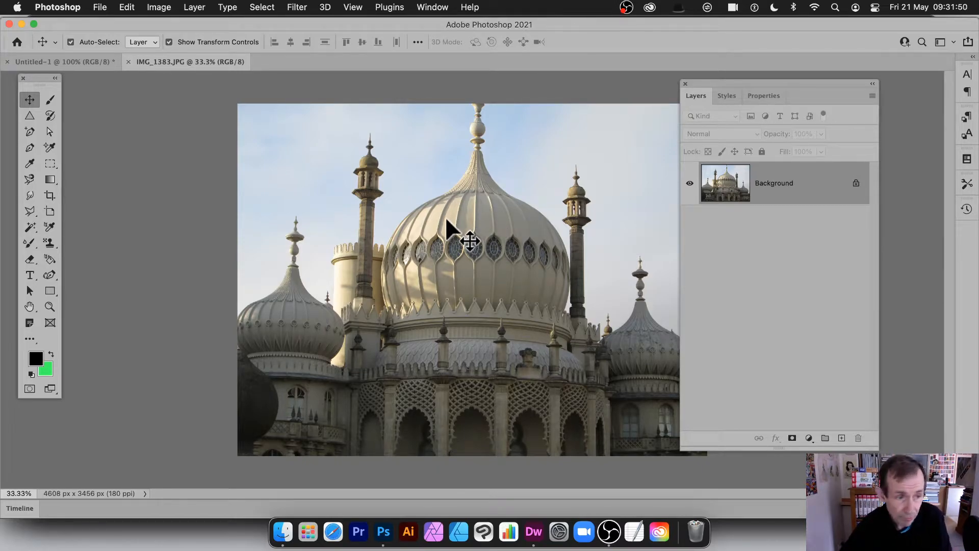
mouse_move(438, 245)
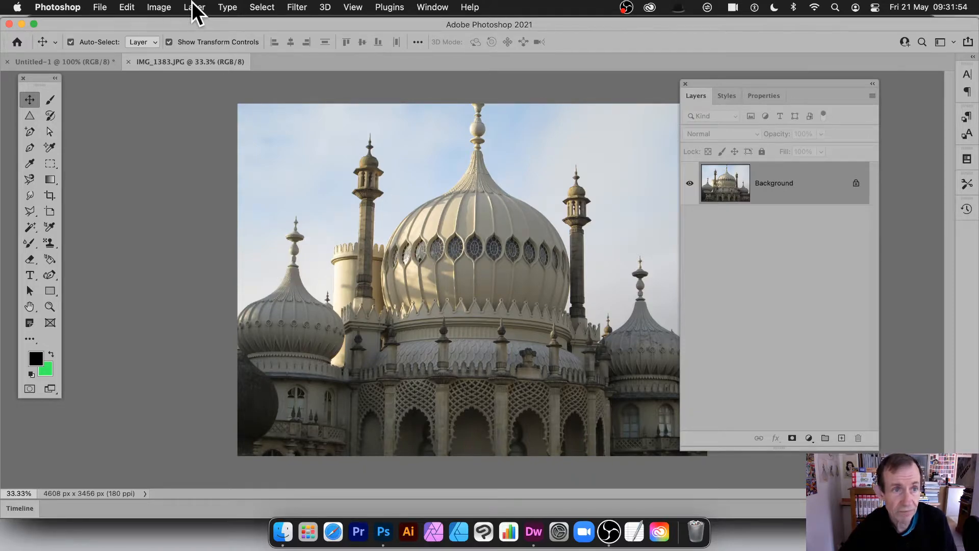
Step: Duplicate the Background layer as 'Background copy' and begin converting it to a smart object
click(193, 7)
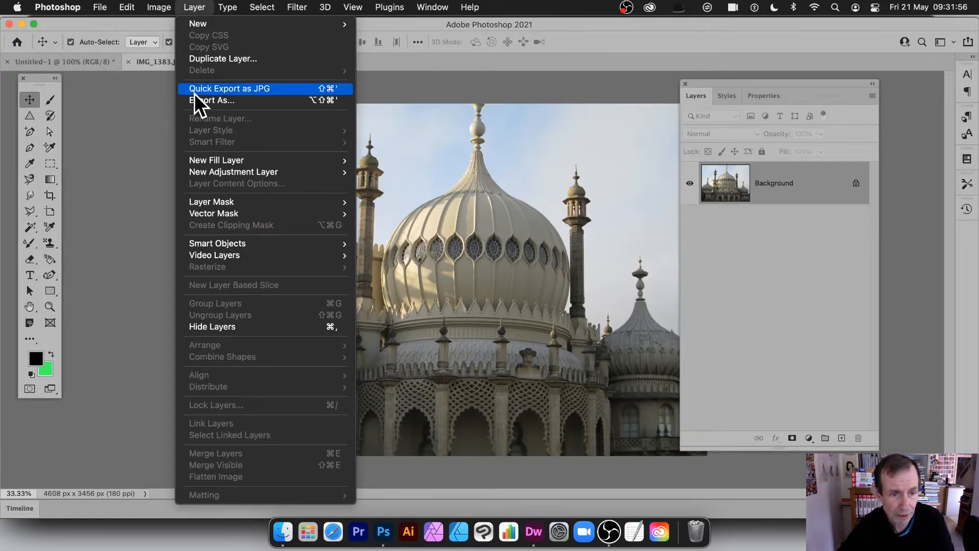
click(223, 59)
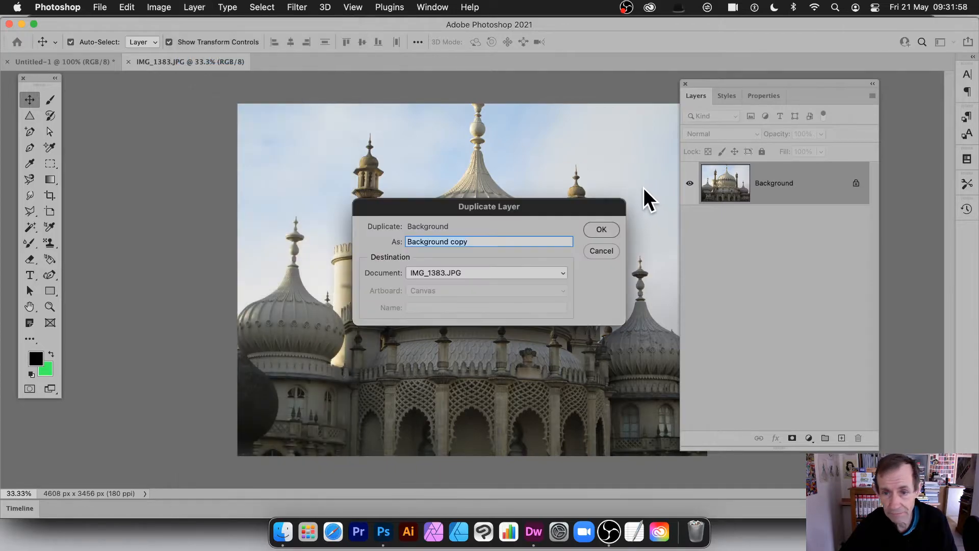
click(601, 229)
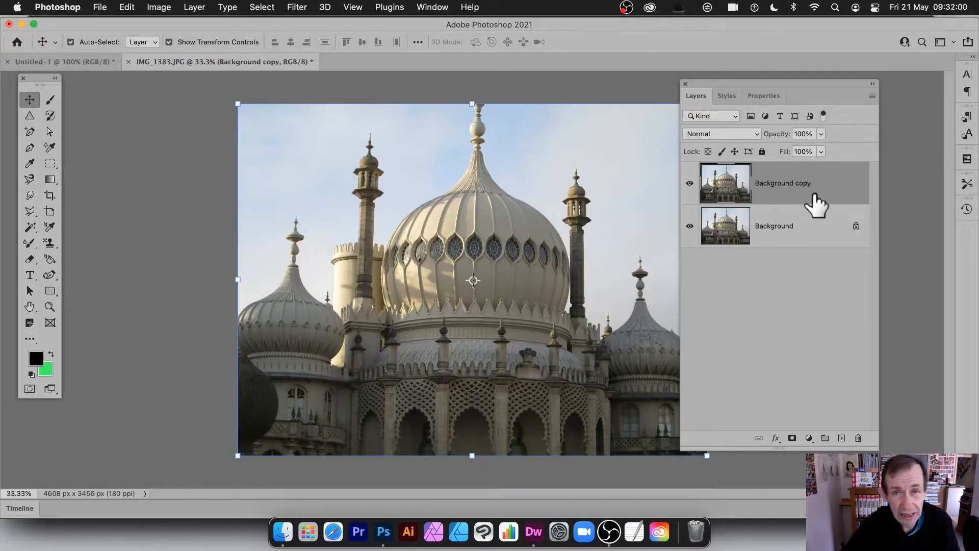
click(194, 7)
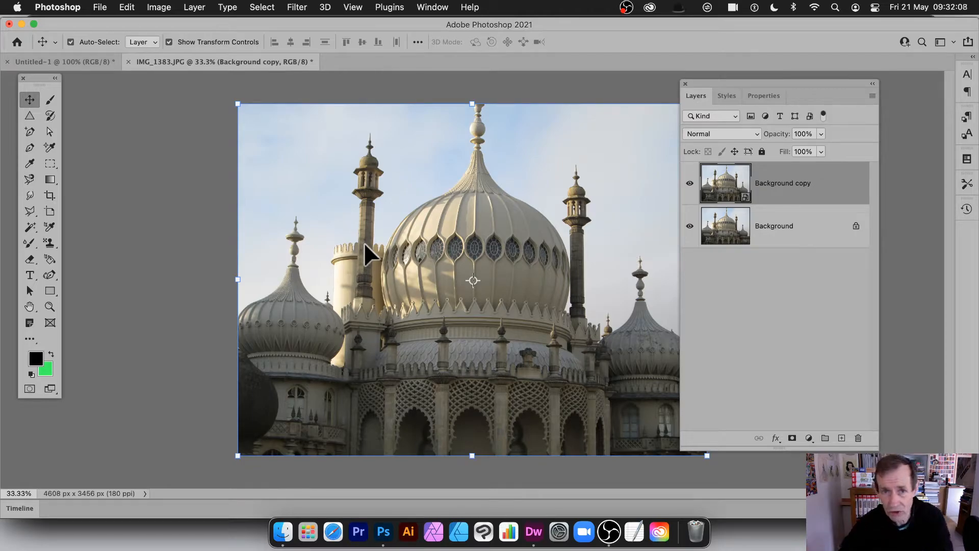
mouse_move(499, 305)
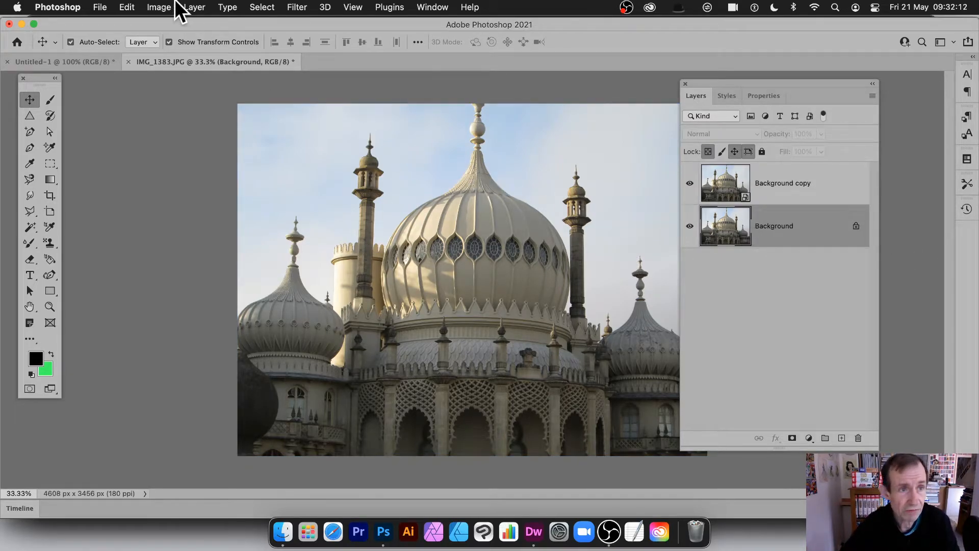
Step: Apply Black & White to the Background layer, then re-show and select Background copy
click(159, 8)
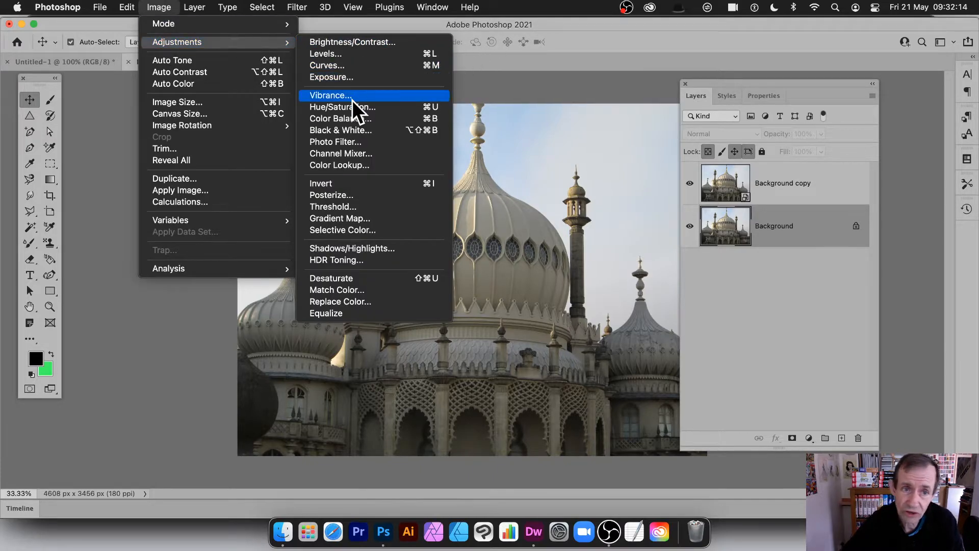
mouse_move(350, 61)
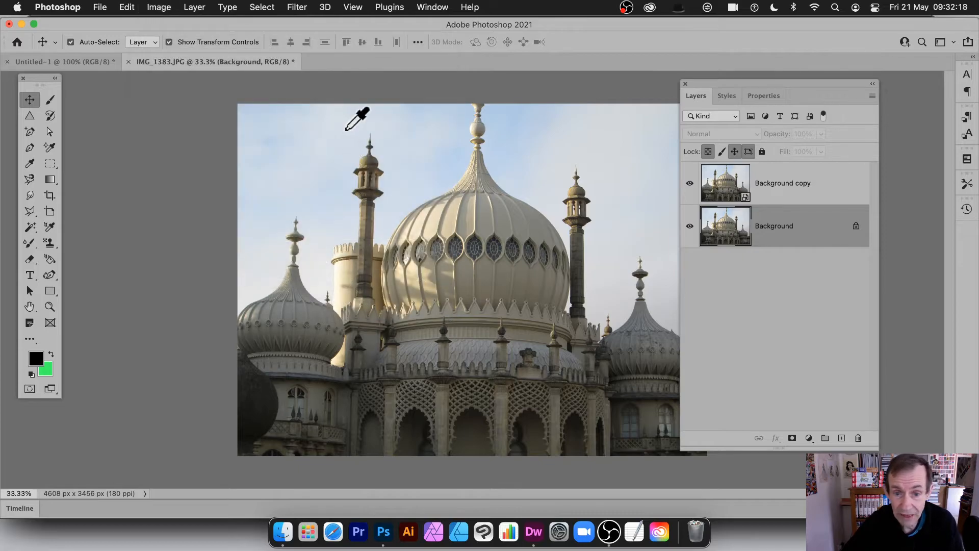
mouse_move(530, 130)
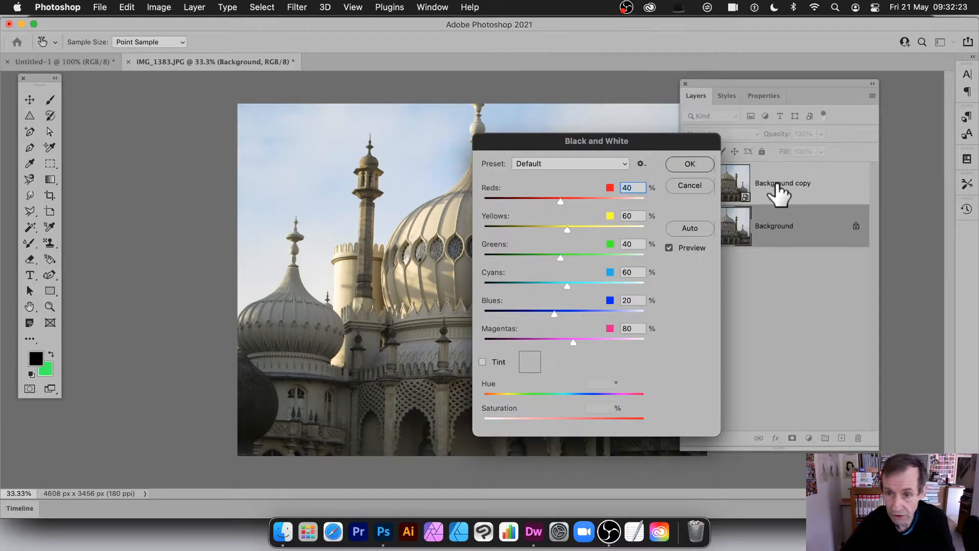
mouse_move(595, 168)
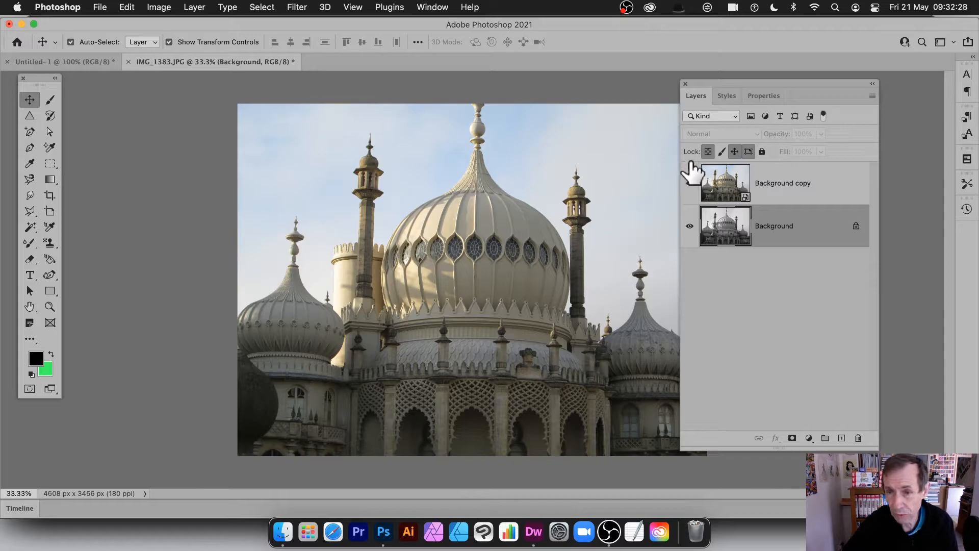
click(690, 183)
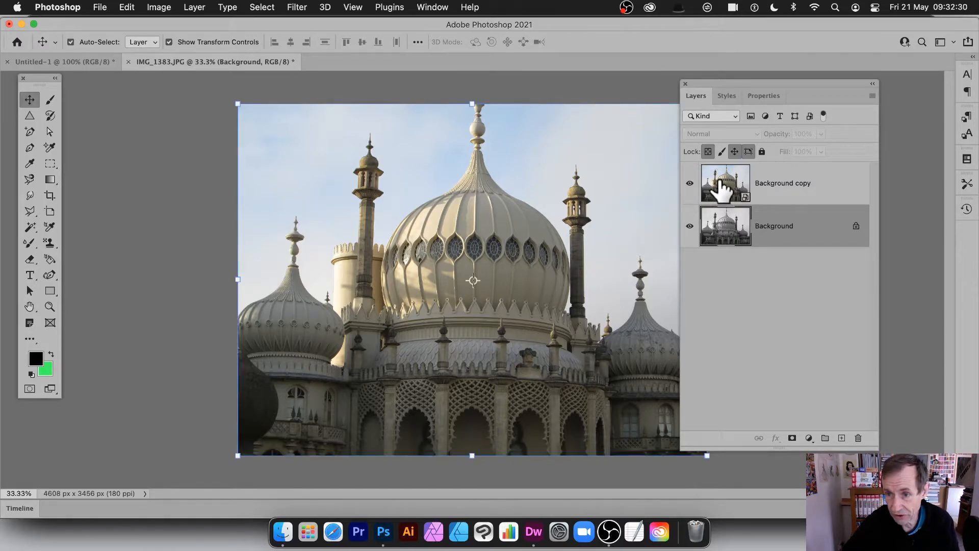
click(804, 184)
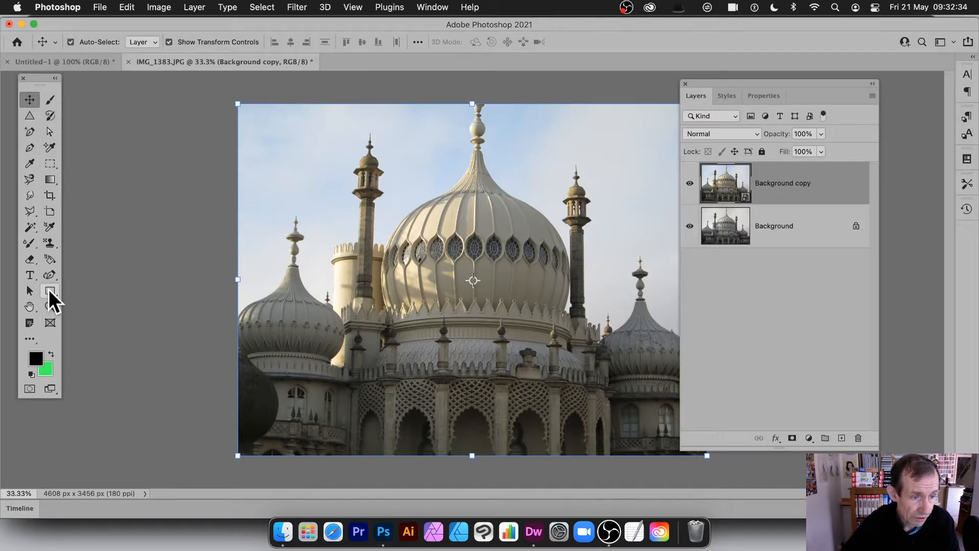
Step: Draw black circles over the main dome, right minaret and central spire with the Ellipse tool
click(50, 291)
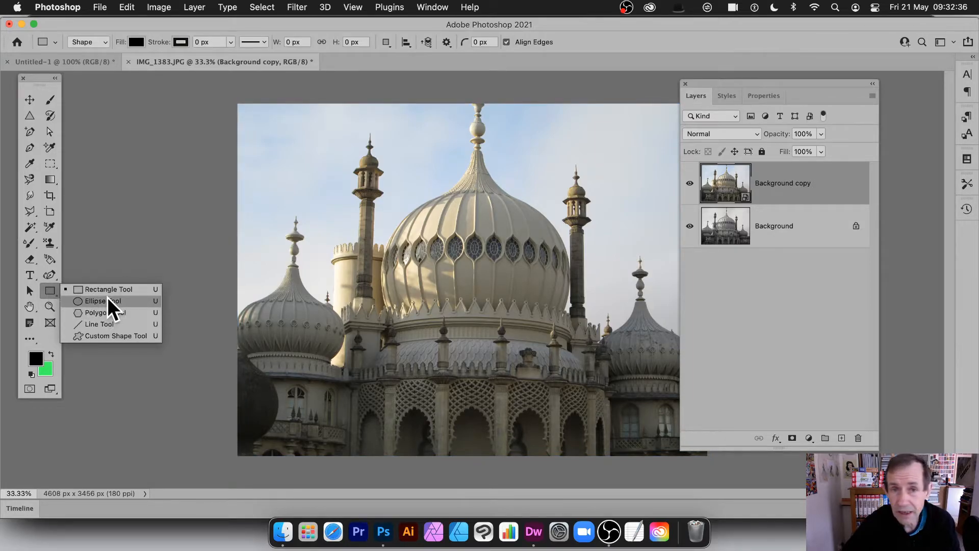
click(102, 301)
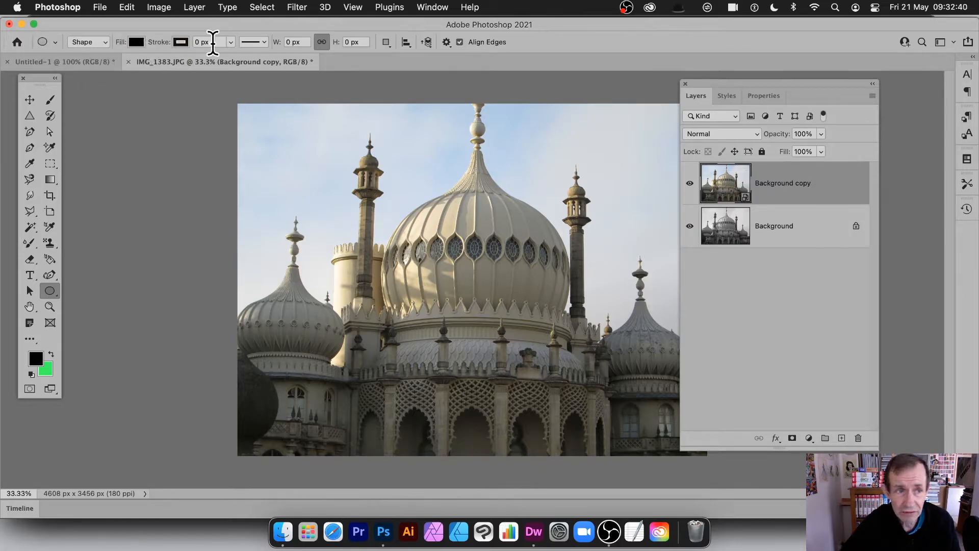
drag(375, 144, 493, 291)
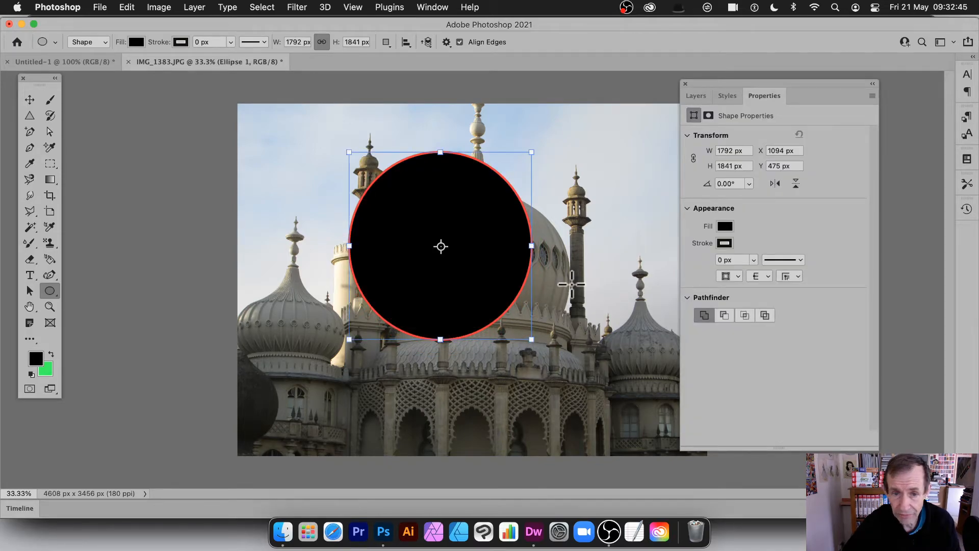
mouse_move(564, 173)
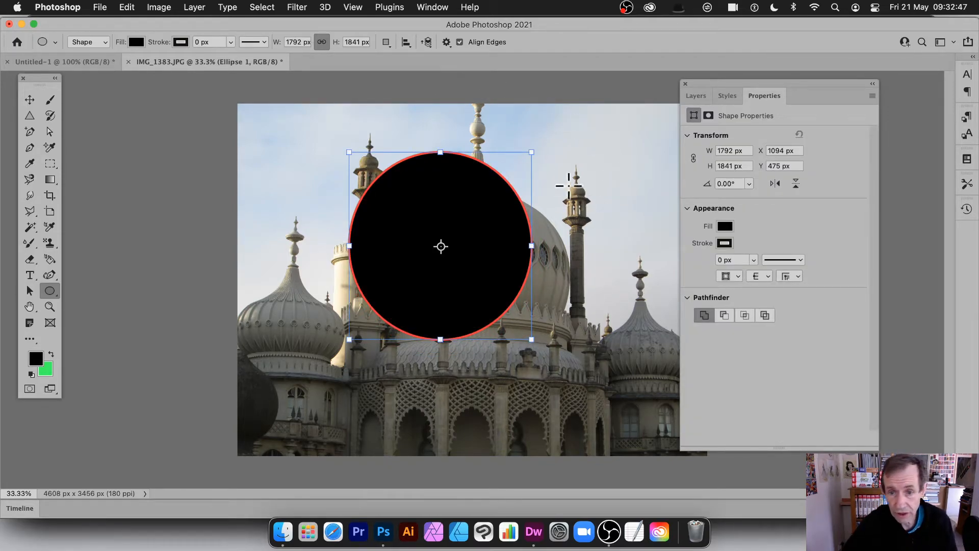
drag(556, 184, 634, 225)
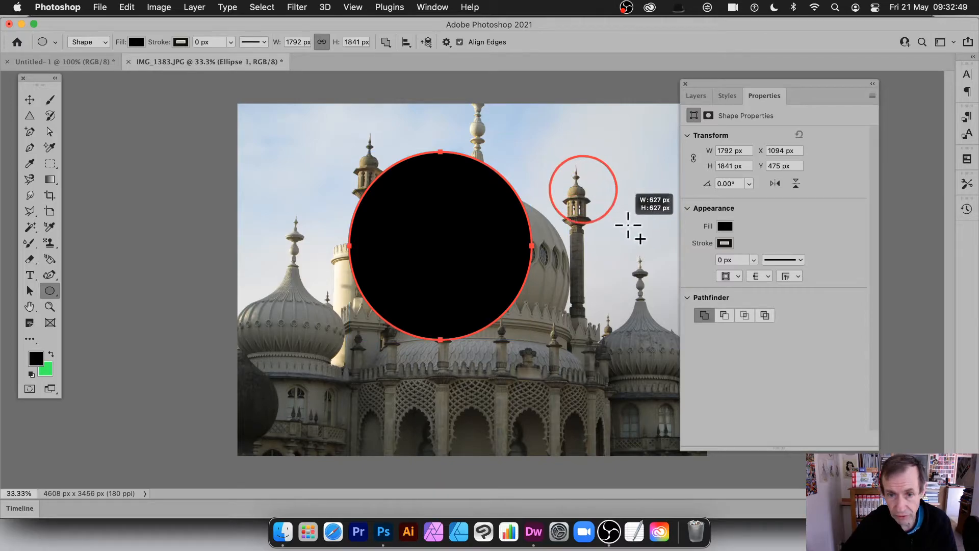
drag(562, 269, 618, 328)
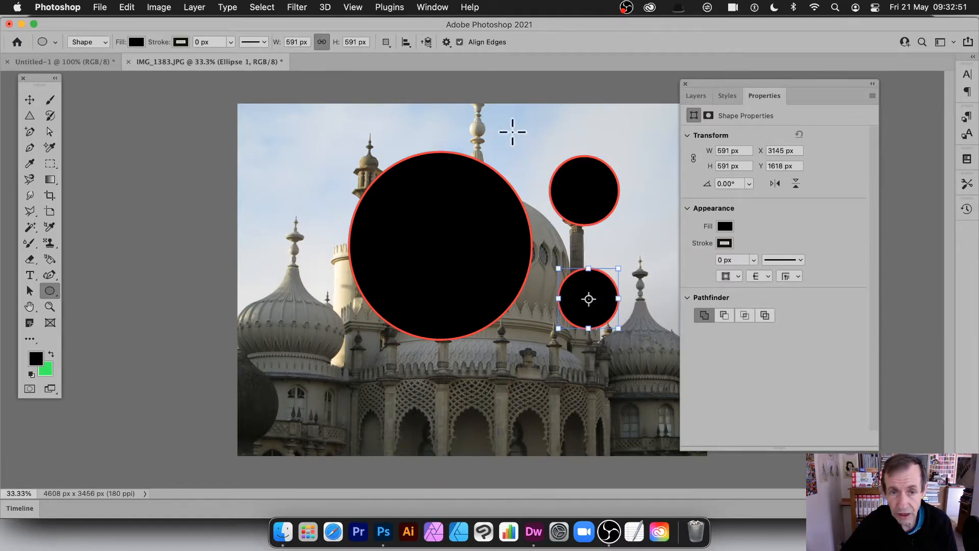
drag(493, 134, 534, 163)
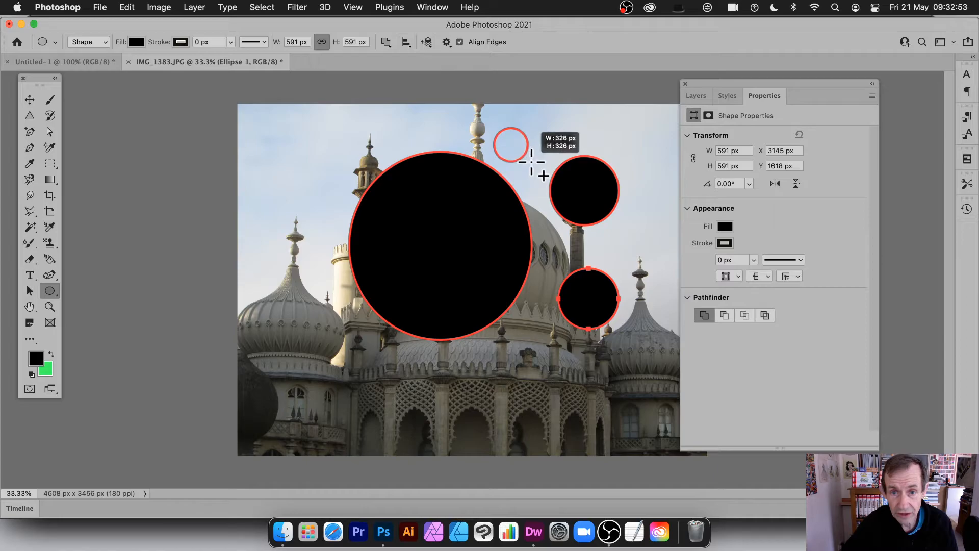
Step: Add more small circles, move Ellipse 1 below Background copy, and select the copy
click(696, 96)
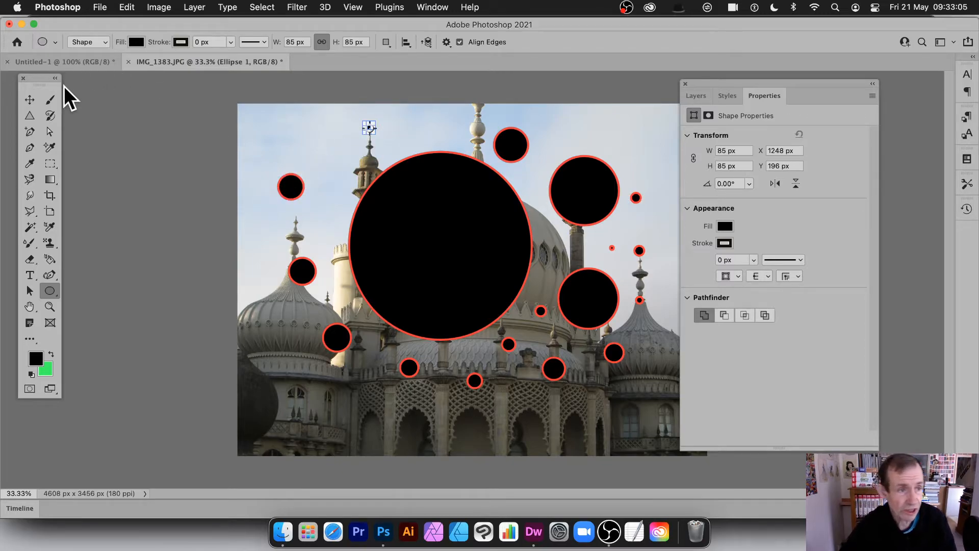
click(696, 96)
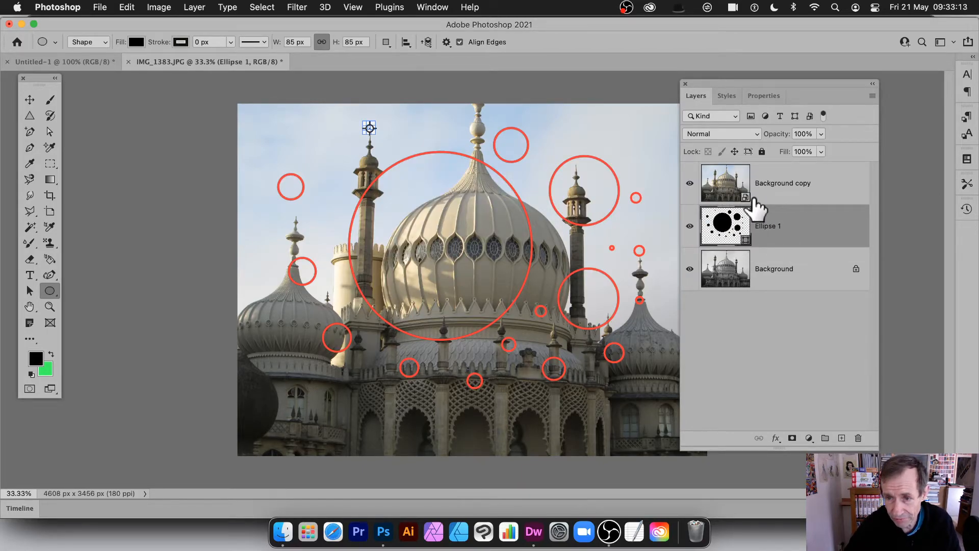
click(771, 226)
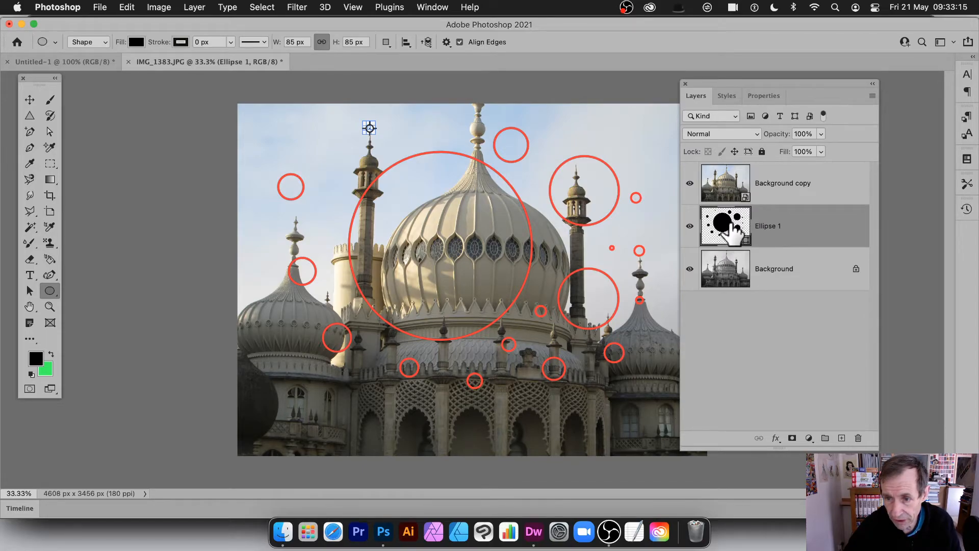
click(783, 182)
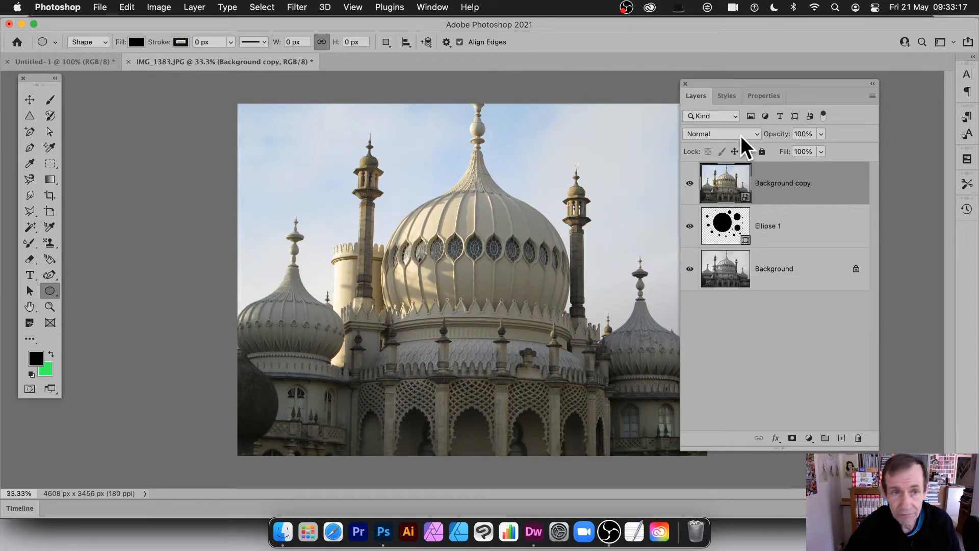
Step: Blur the colour Background copy with a Gaussian Blur of about 23.3 pixels
click(296, 7)
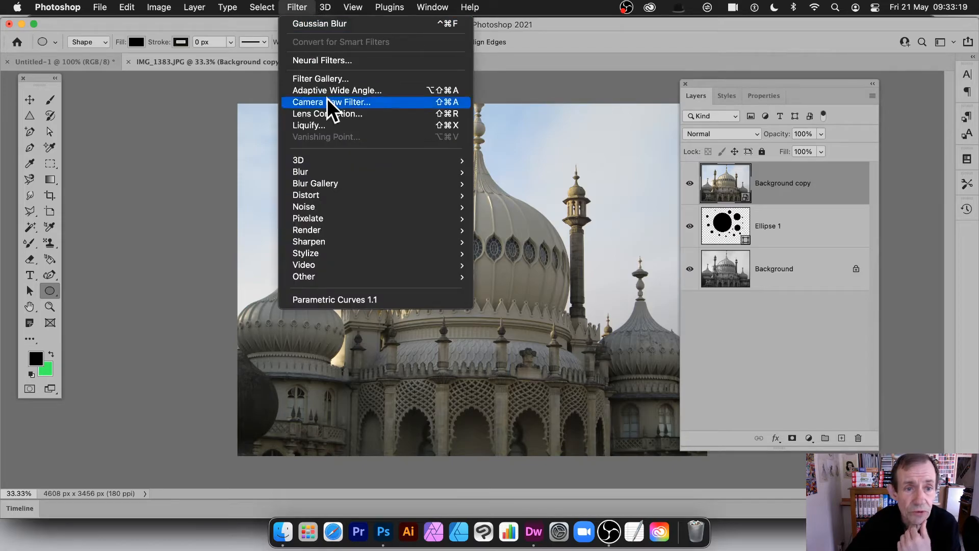
mouse_move(301, 172)
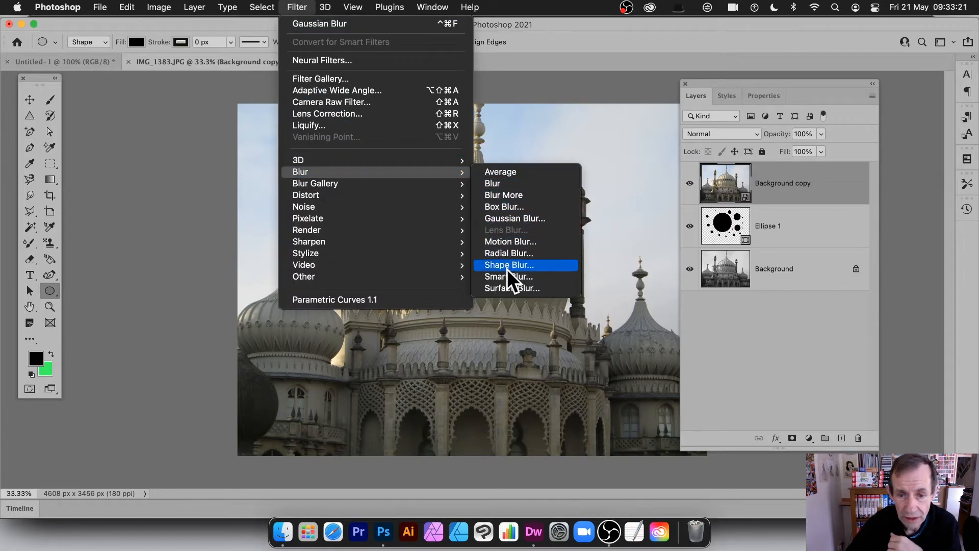
mouse_move(529, 218)
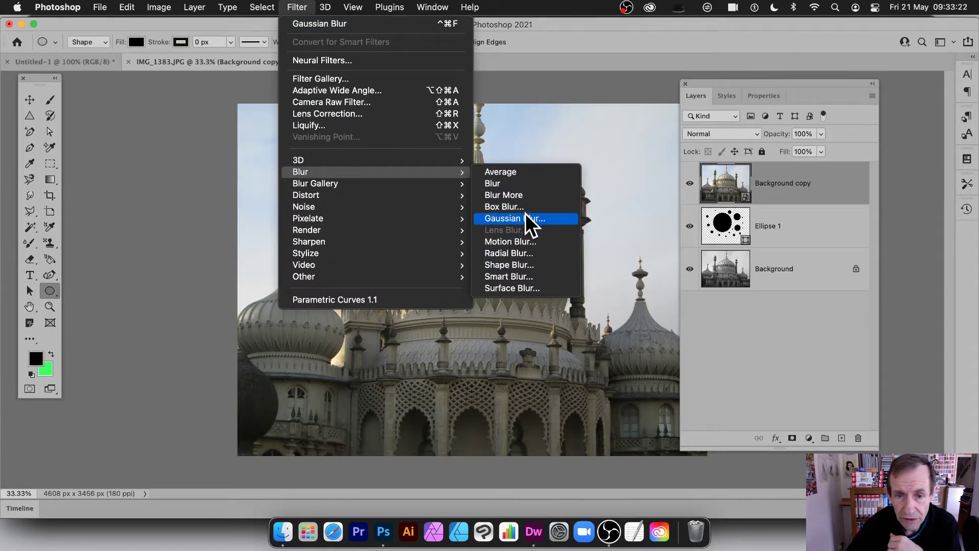
click(513, 219)
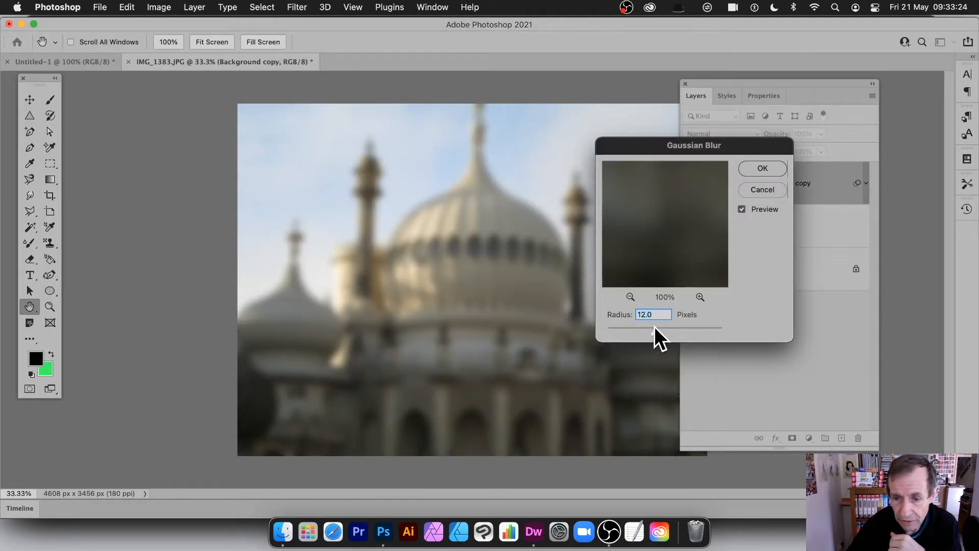
drag(650, 326, 662, 330)
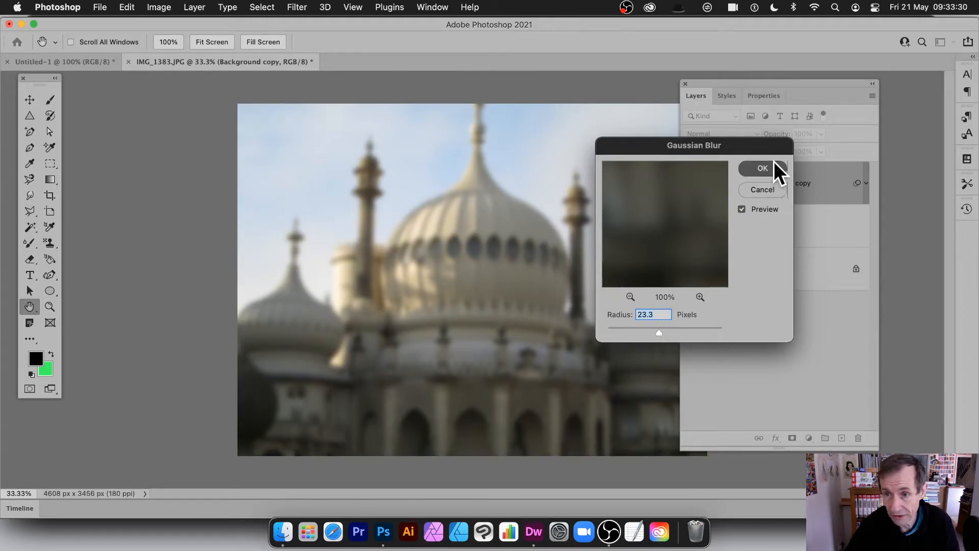
click(762, 168)
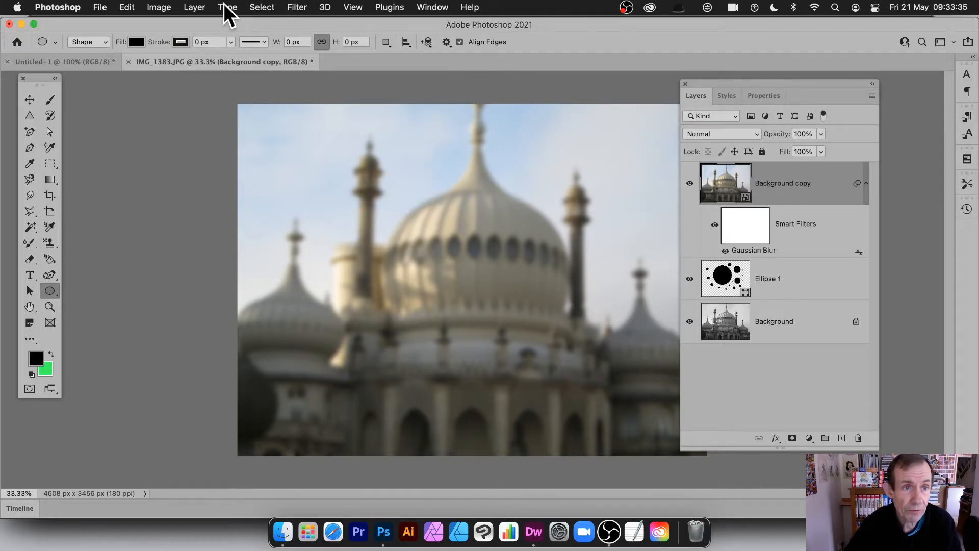
mouse_move(238, 225)
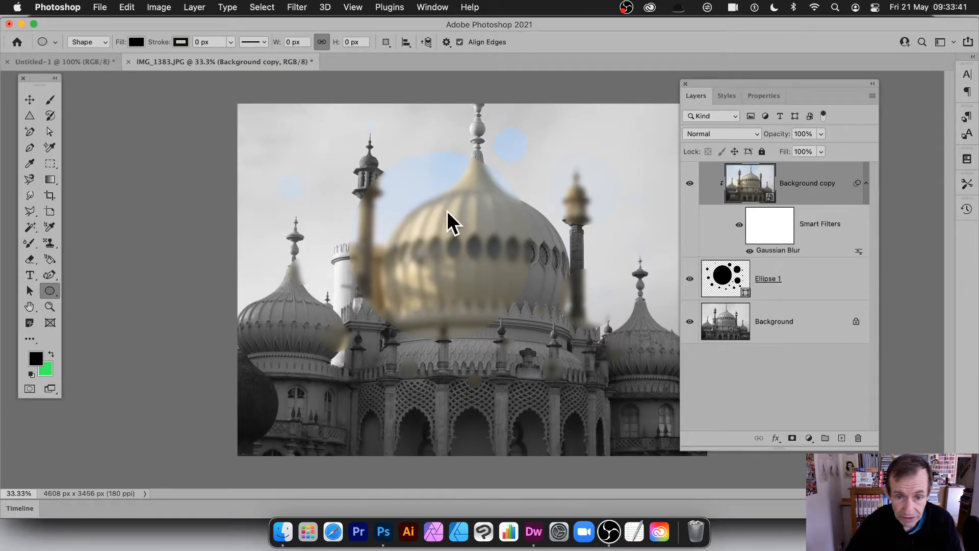
Step: Add a small circle near the dome top on Ellipse 1 and move the cluster over the main dome
click(726, 278)
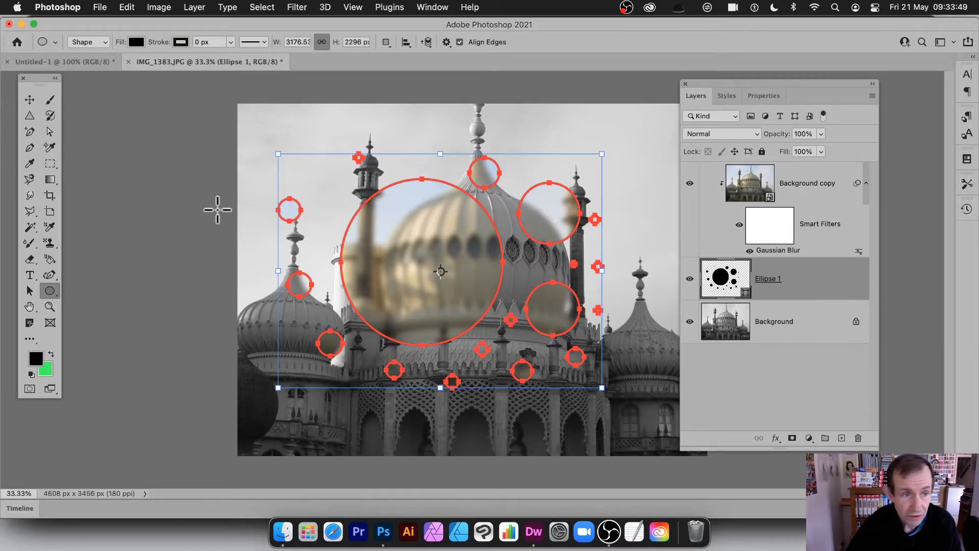
drag(395, 185, 478, 245)
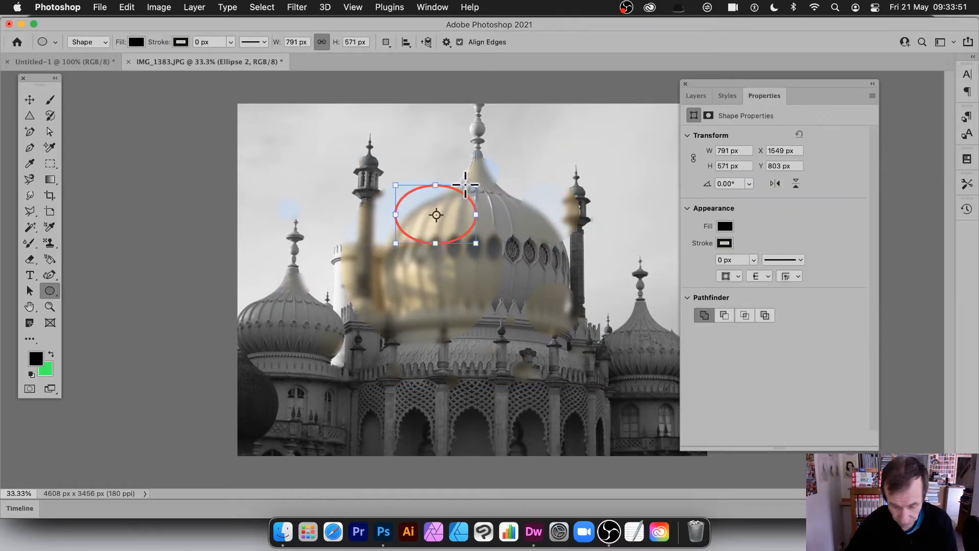
click(30, 100)
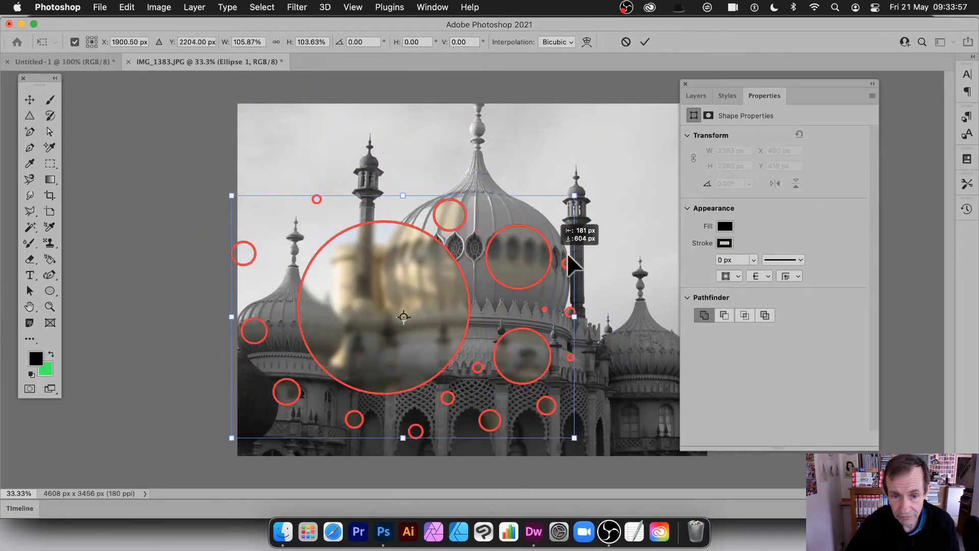
drag(403, 316, 481, 325)
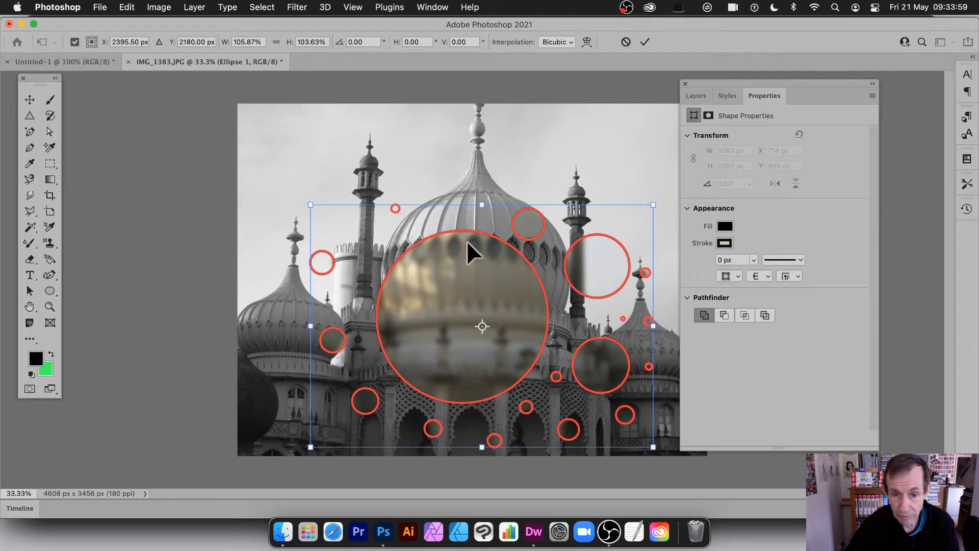
drag(481, 326, 435, 304)
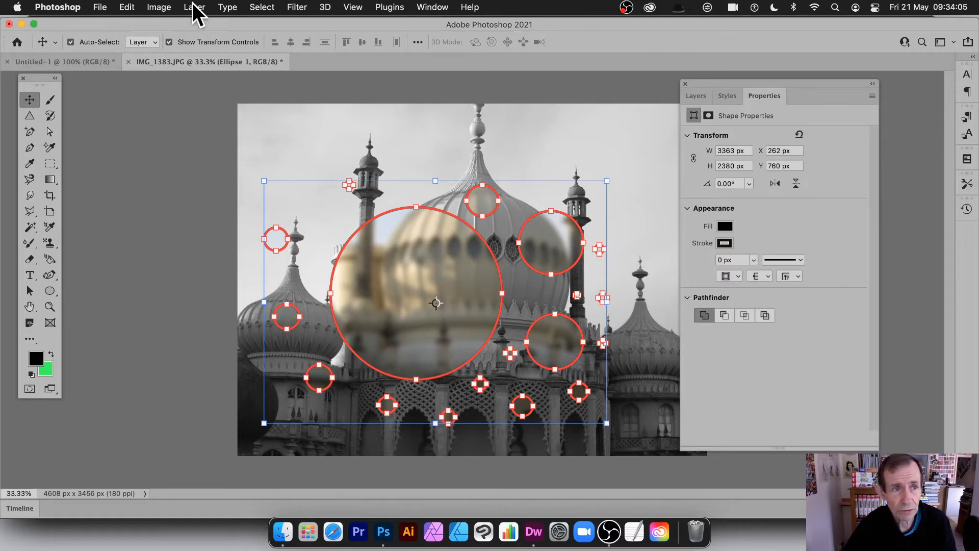
Step: Give the circles a Bevel & Emboss with greater depth and size, then add a Drop Shadow
click(193, 7)
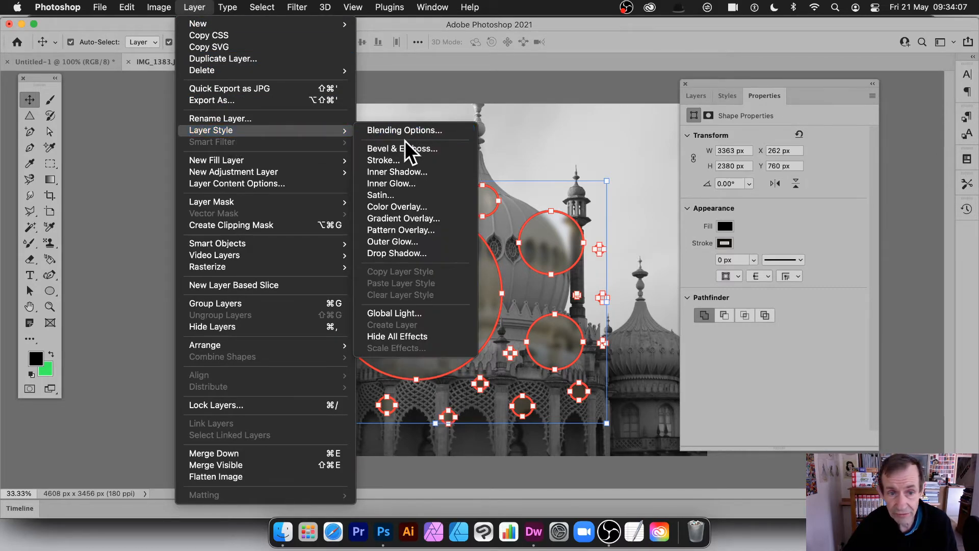
click(402, 149)
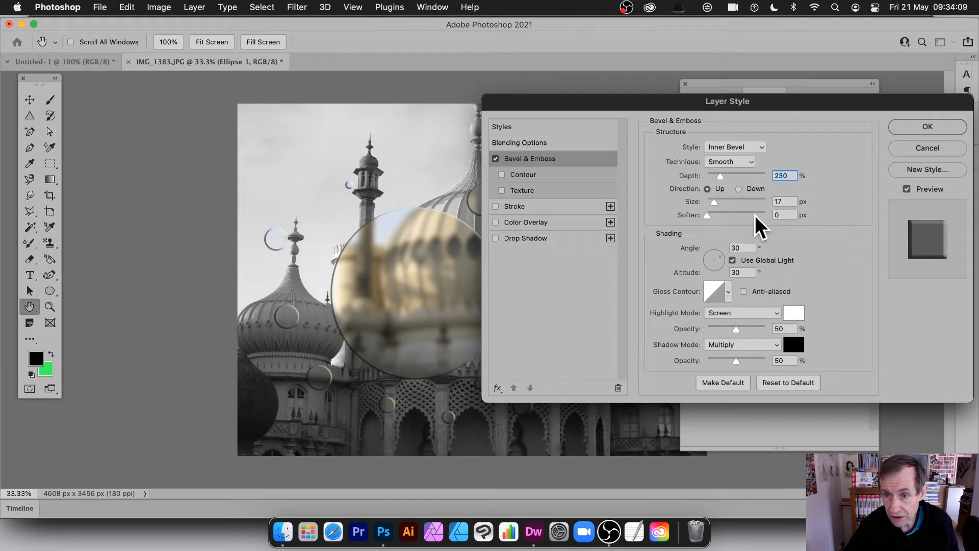
drag(718, 176, 729, 176)
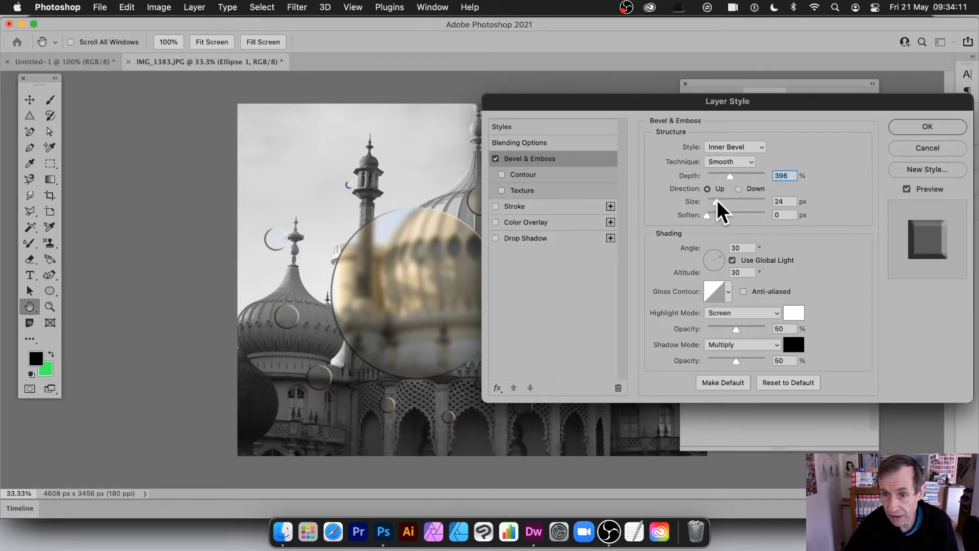
drag(720, 201, 734, 201)
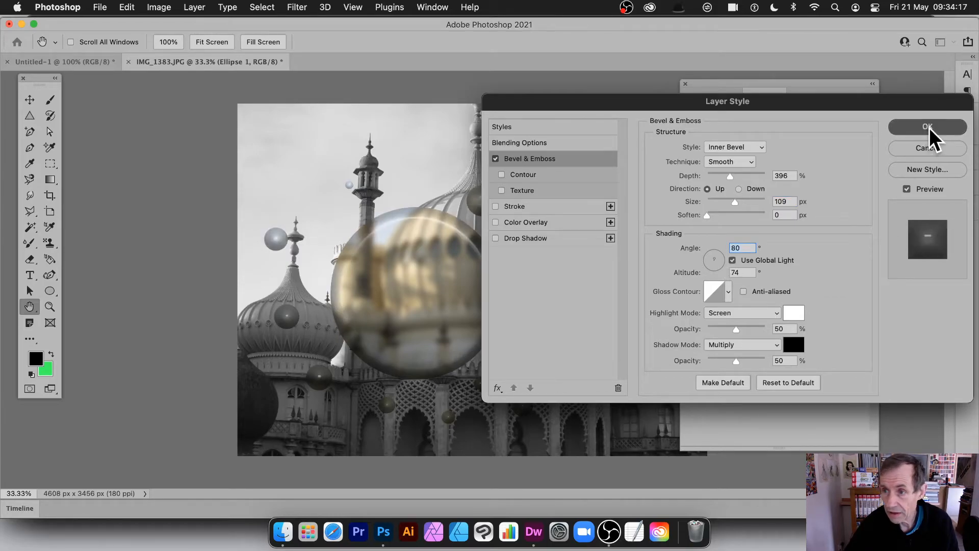
click(927, 127)
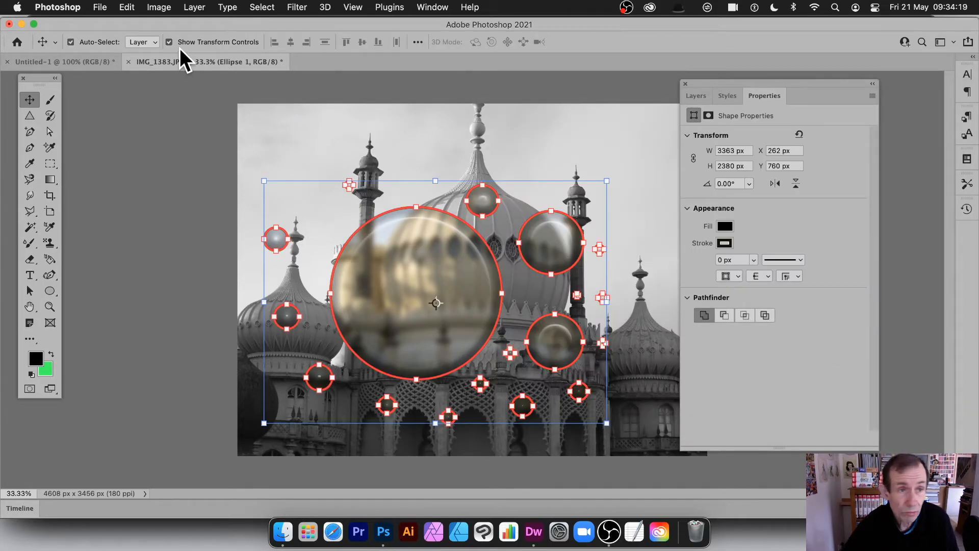
click(190, 7)
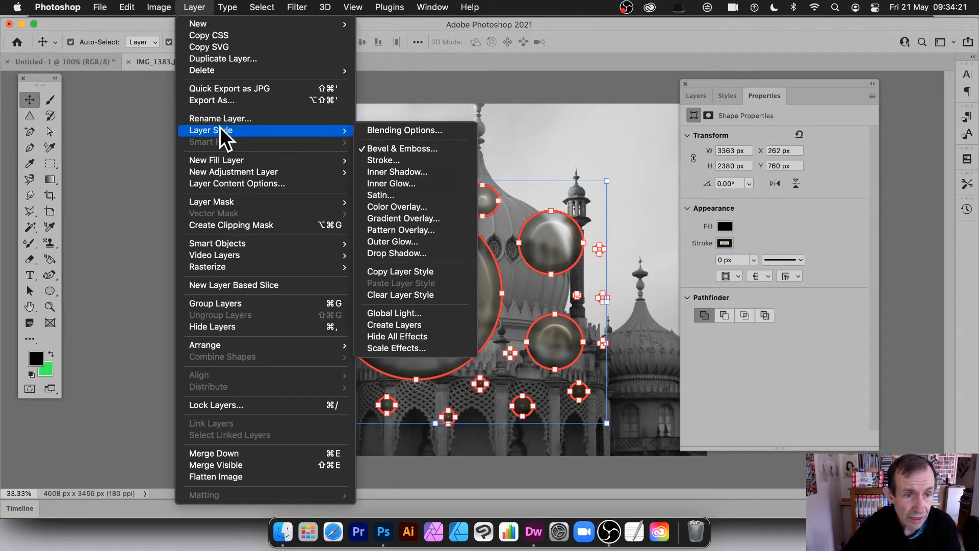
click(397, 253)
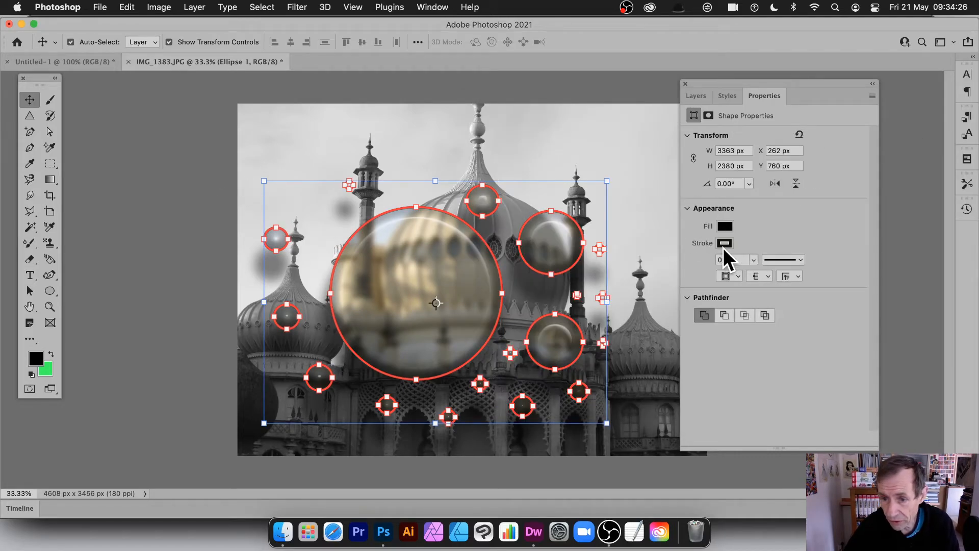
Step: Set the circles' outline stroke to about 52 px with a dotted line style
click(754, 260)
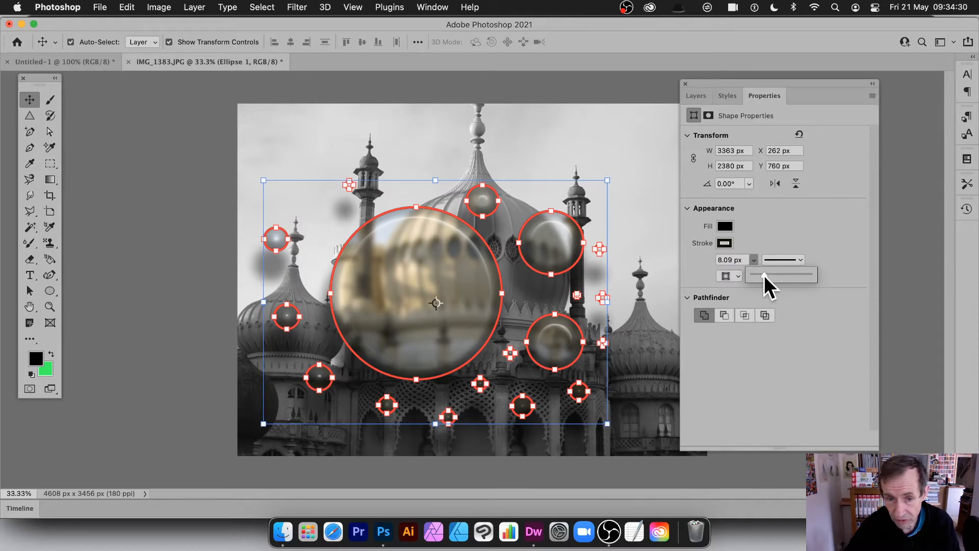
drag(759, 274, 781, 275)
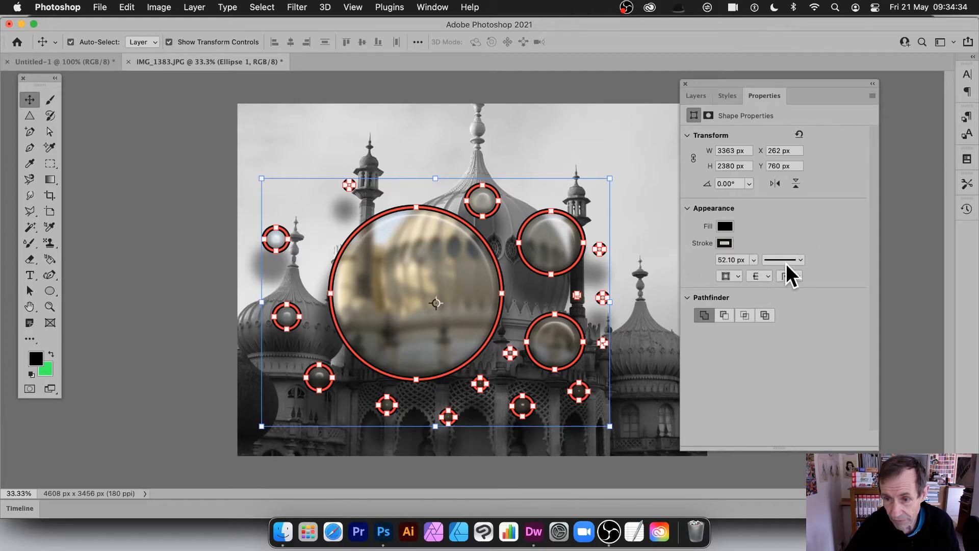
click(783, 260)
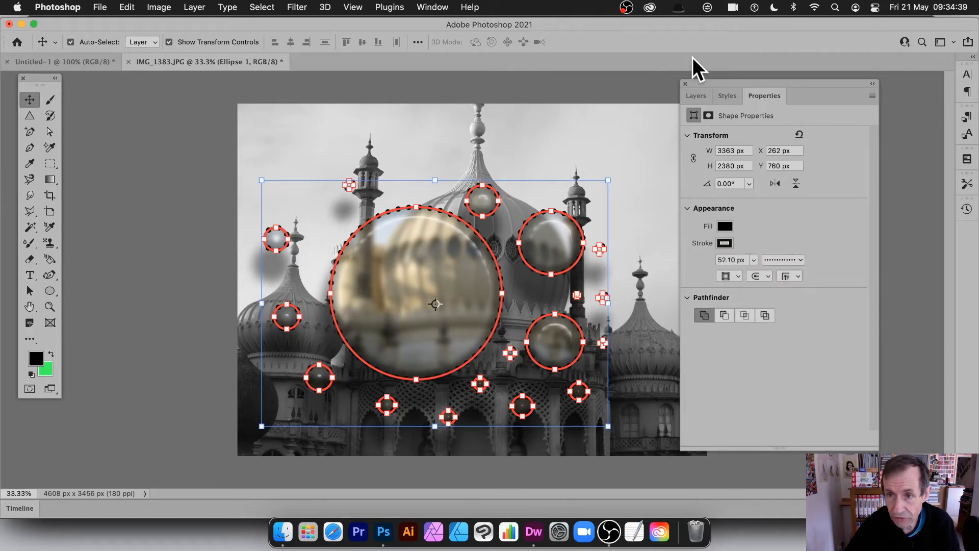
click(432, 7)
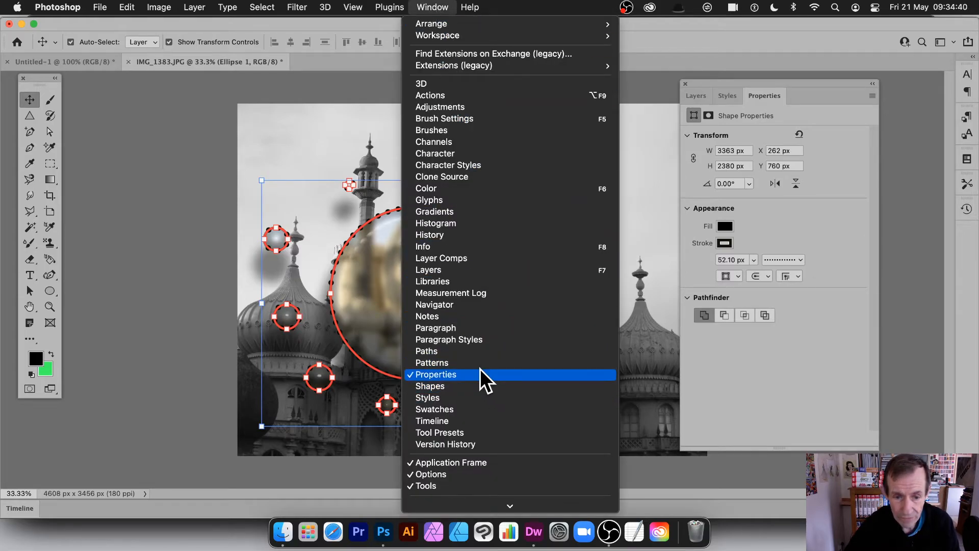
click(436, 375)
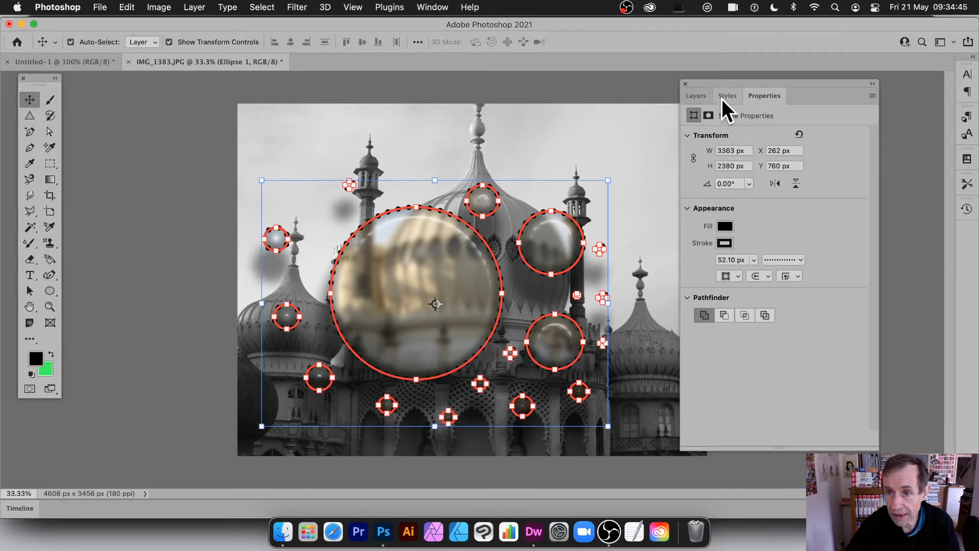
Step: Show the Layers panel, select Background, then select the blurred Background copy
click(696, 96)
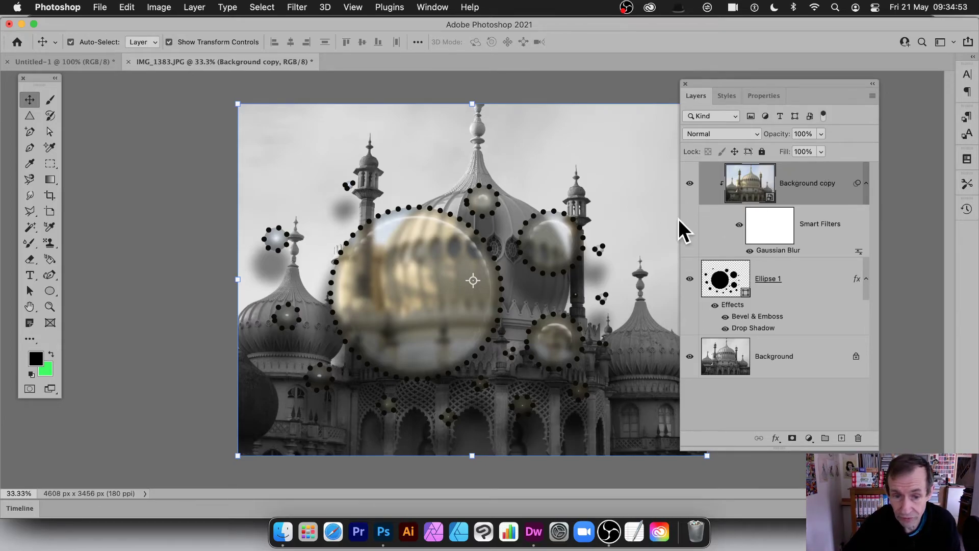
mouse_move(640, 242)
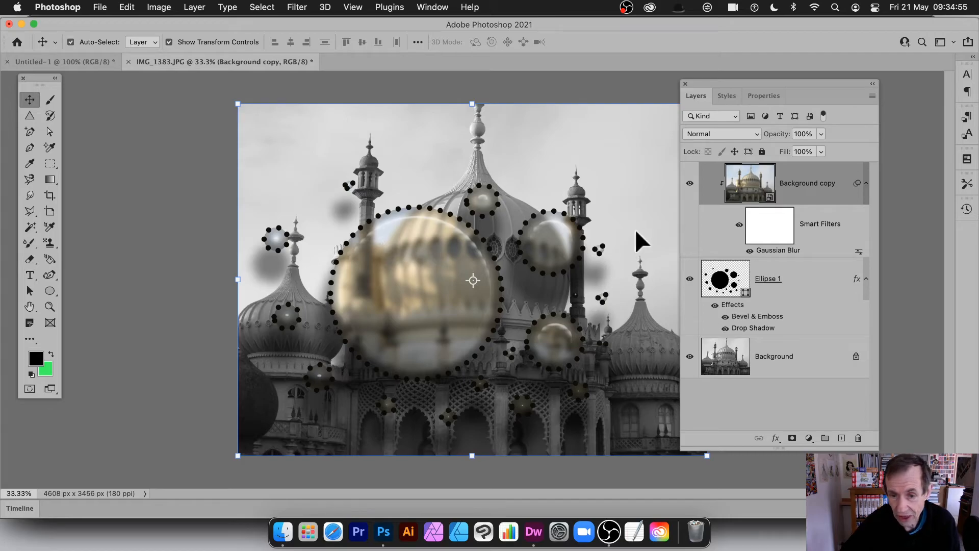
click(775, 356)
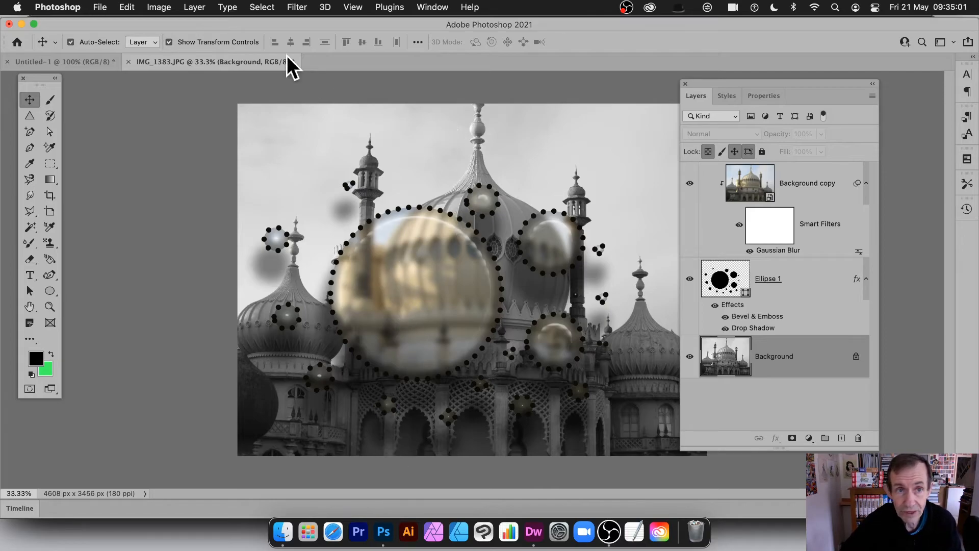
mouse_move(298, 11)
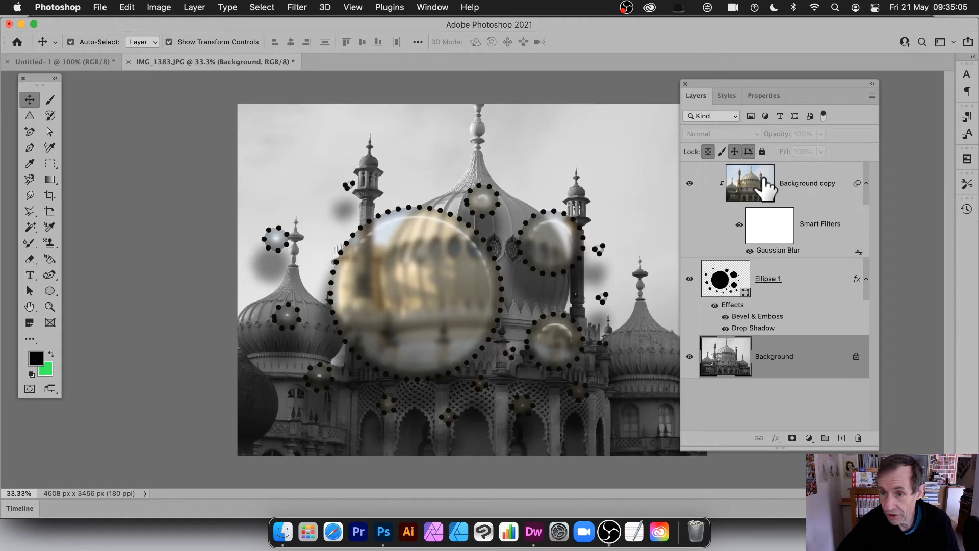
click(807, 183)
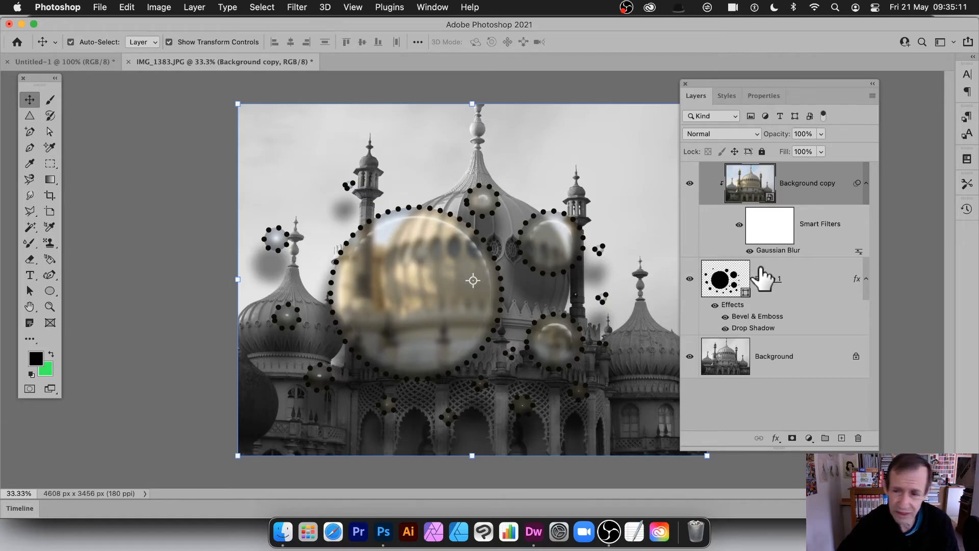
Step: Lower the Gaussian Blur radius on the colour copy to about 7.8 pixels
double_click(773, 250)
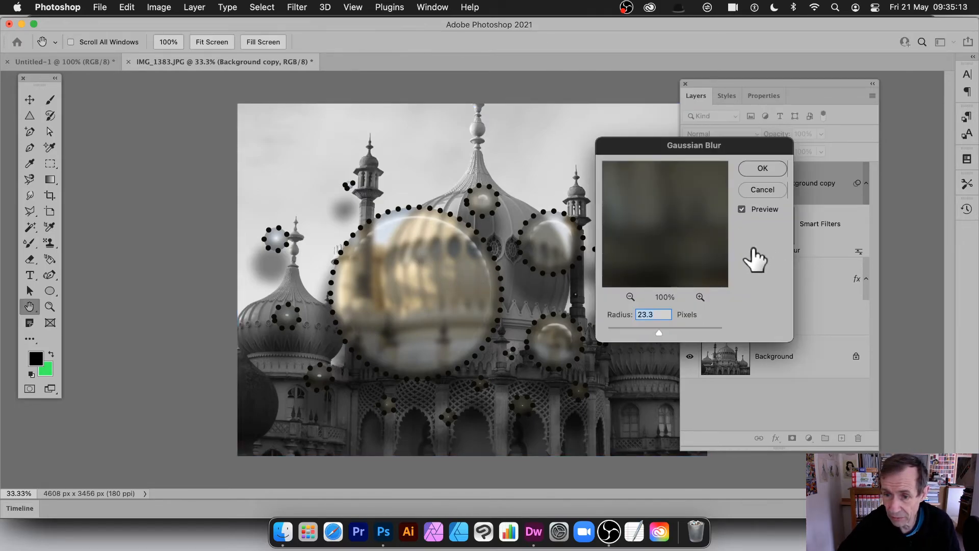
drag(657, 332, 629, 332)
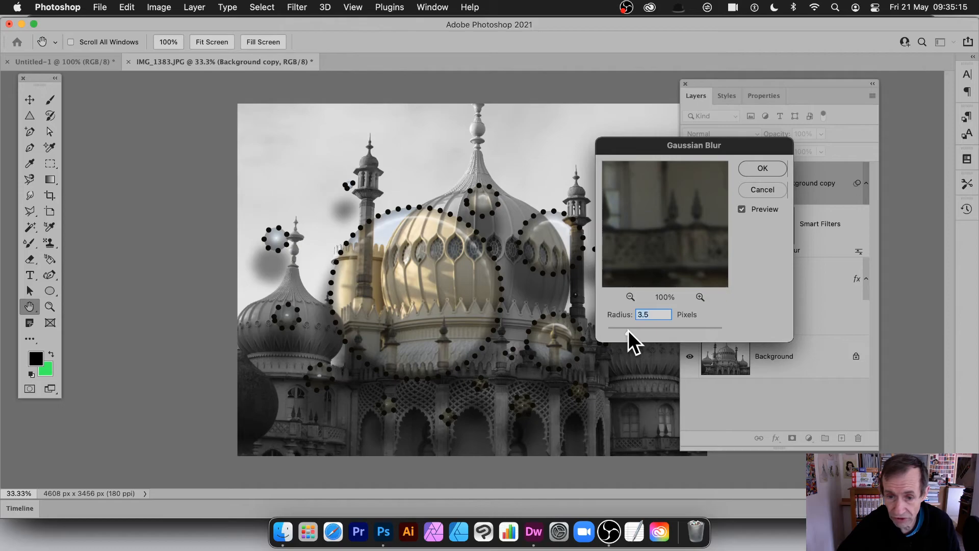
drag(628, 328, 648, 328)
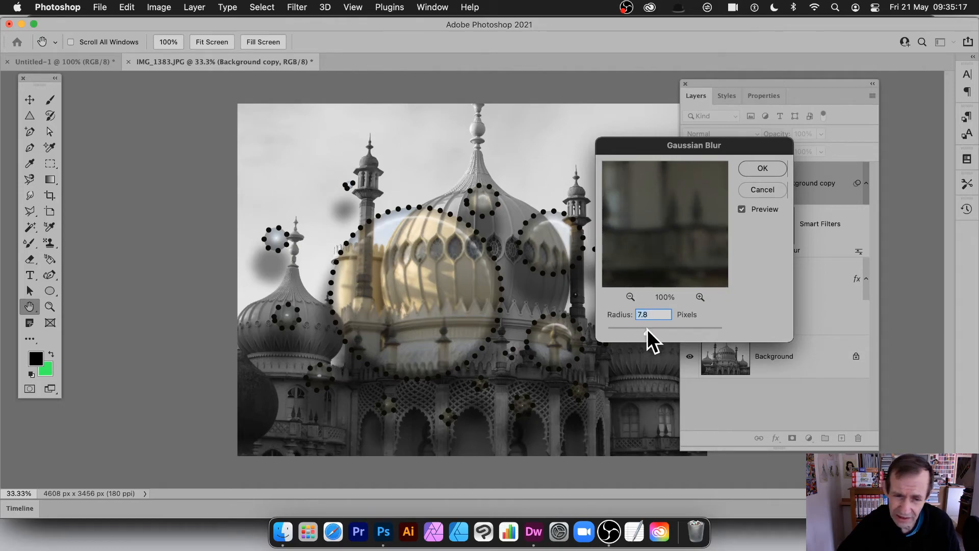
click(762, 168)
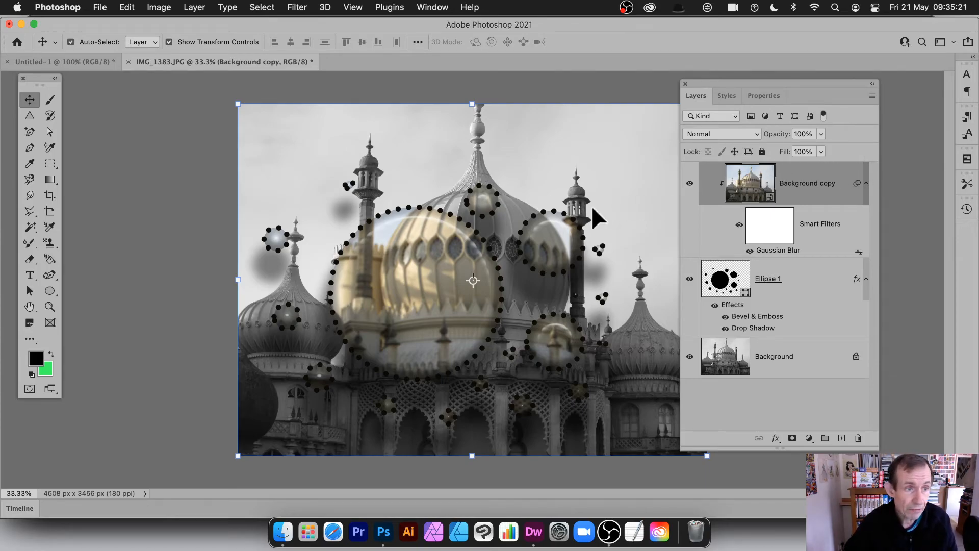
Step: Select Ellipse 1 and scale the bubble cluster down slightly with Free Transform
click(768, 279)
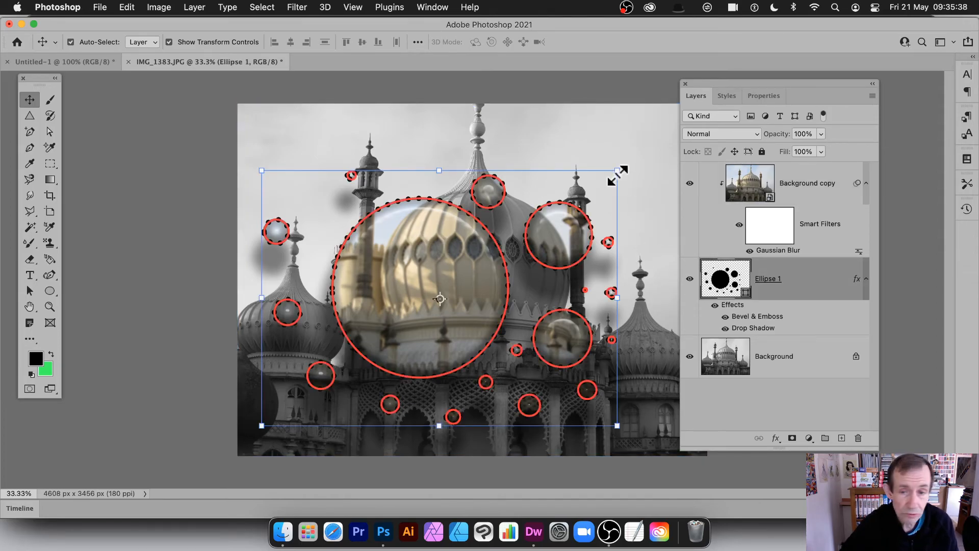
drag(619, 171, 597, 183)
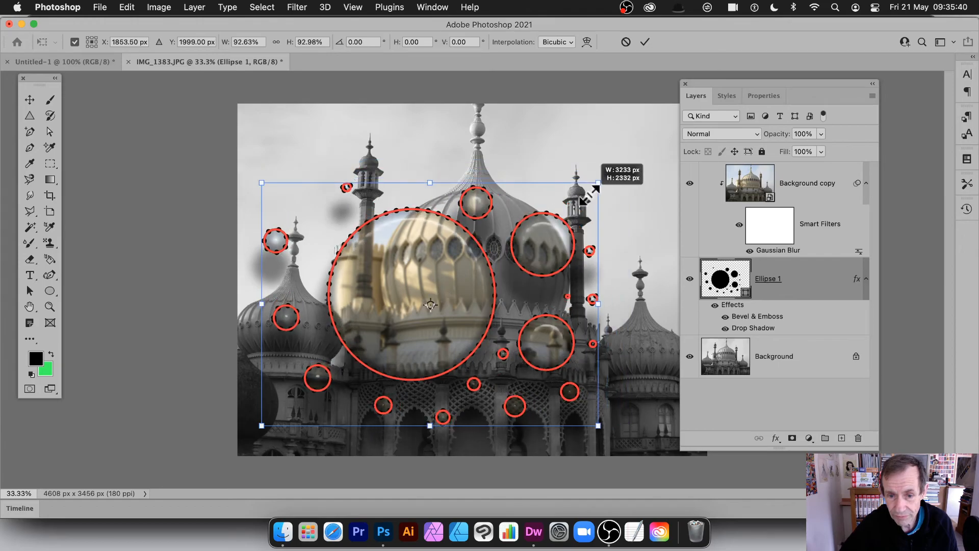